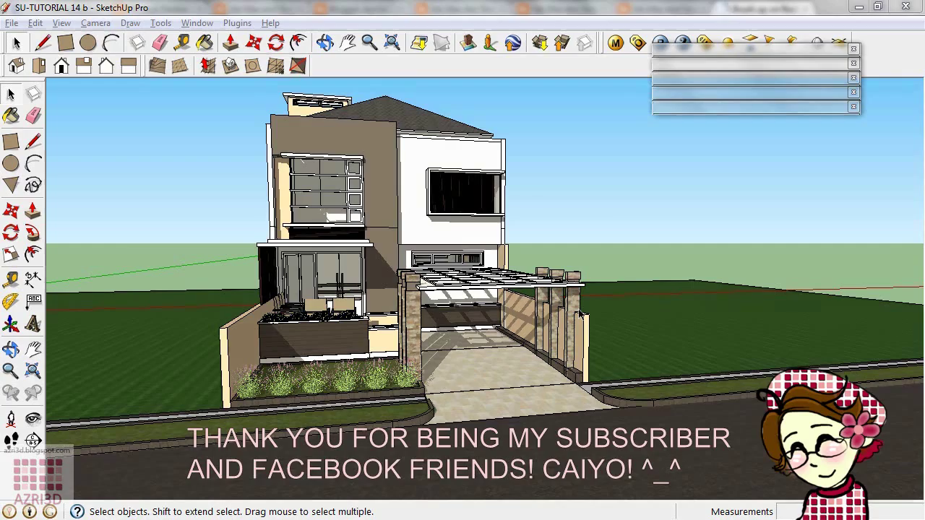
- Bring up the Scenes panel beside the house model
{"action": "left_click", "coordinate": [33, 440]}
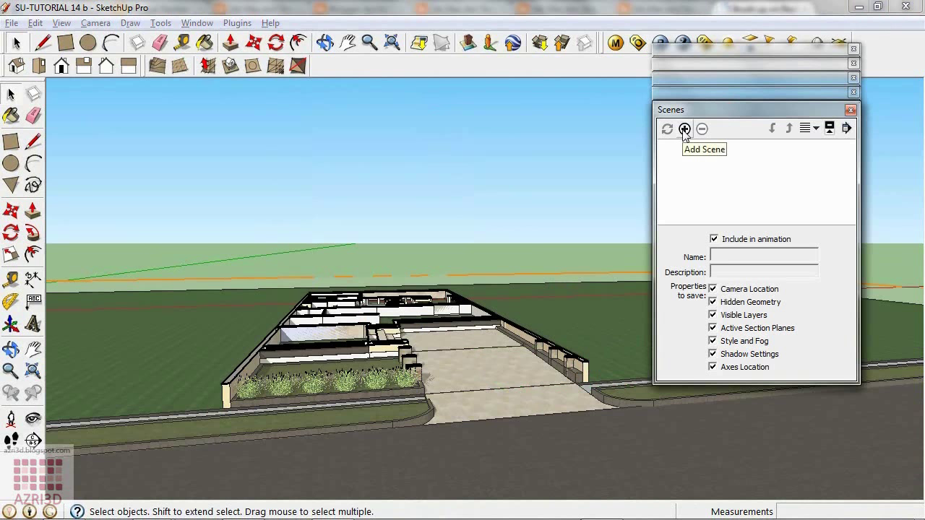
{"action": "left_click", "coordinate": [685, 129]}
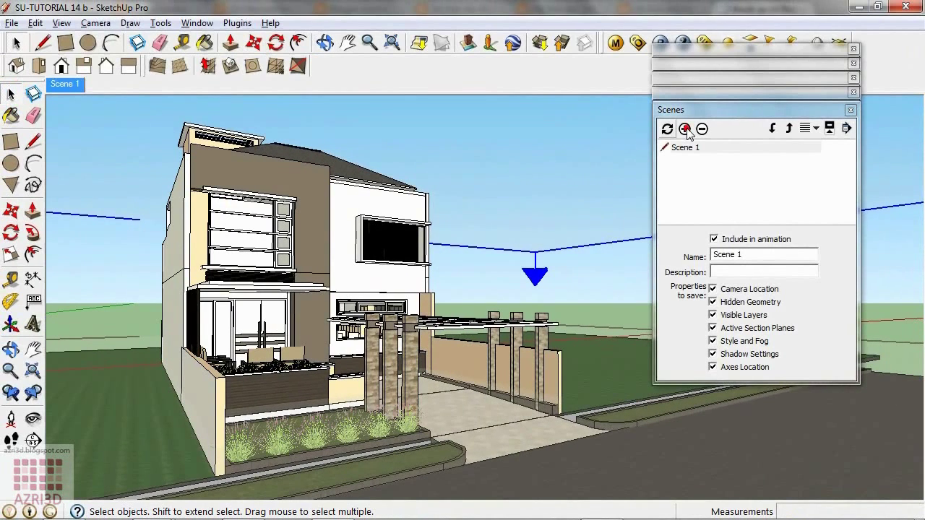
{"action": "left_click", "coordinate": [685, 129]}
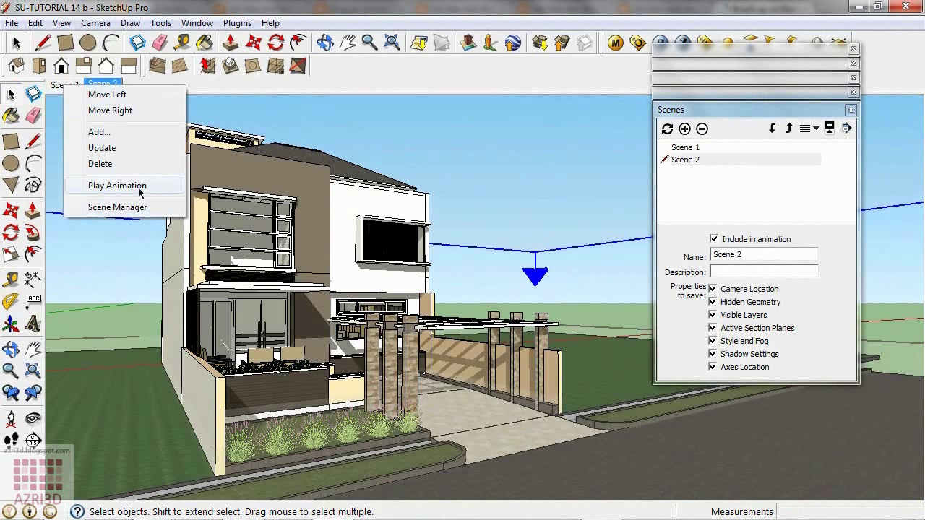
{"action": "left_click", "coordinate": [117, 185]}
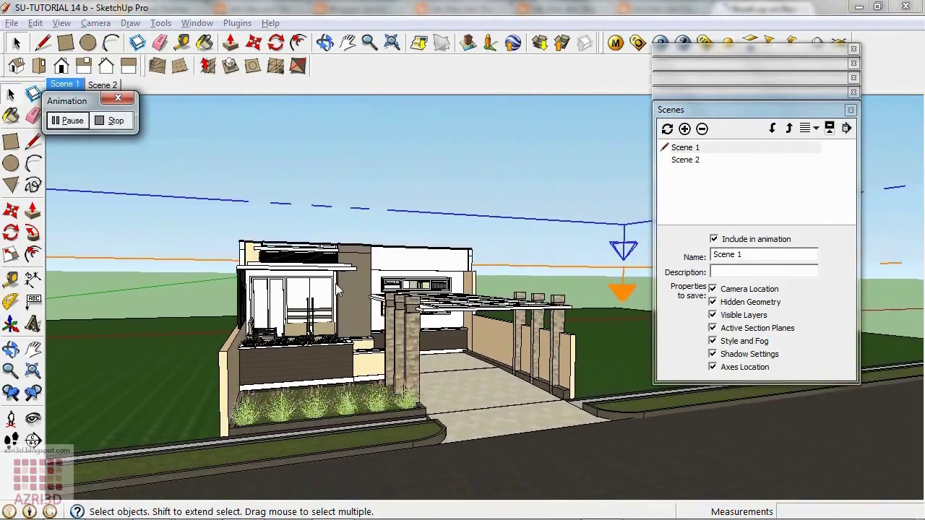
{"action": "left_click", "coordinate": [103, 83]}
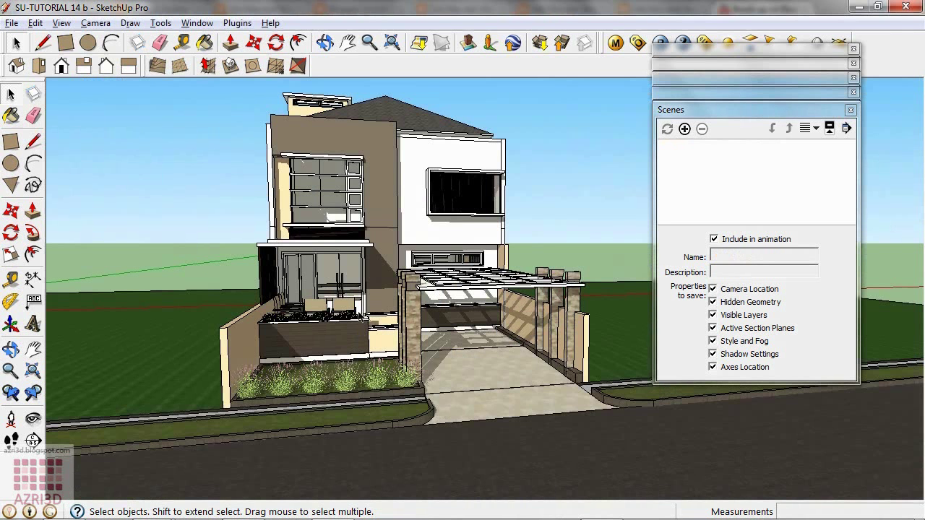
{"action": "mouse_move", "coordinate": [354, 331]}
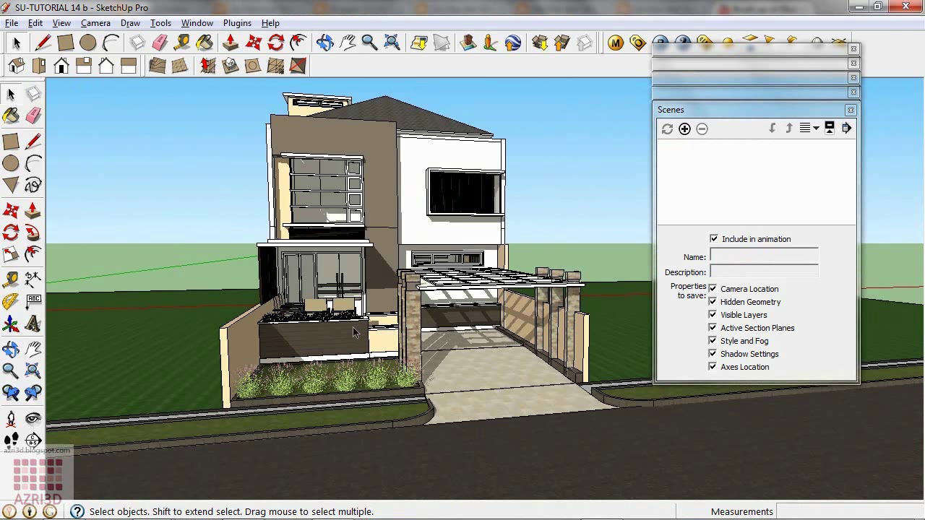
{"action": "mouse_move", "coordinate": [389, 163]}
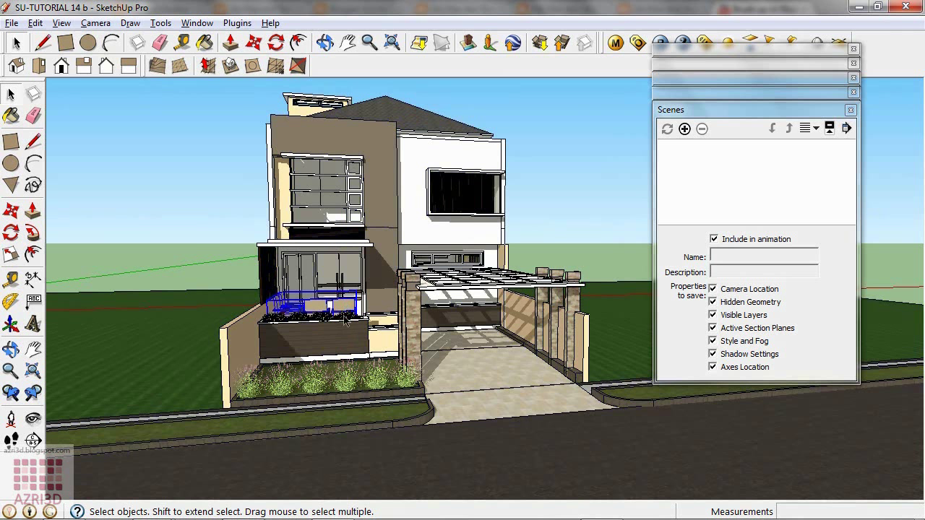
- Inside the house group, place section planes through the upper floor and at the roof
{"action": "left_click", "coordinate": [390, 194]}
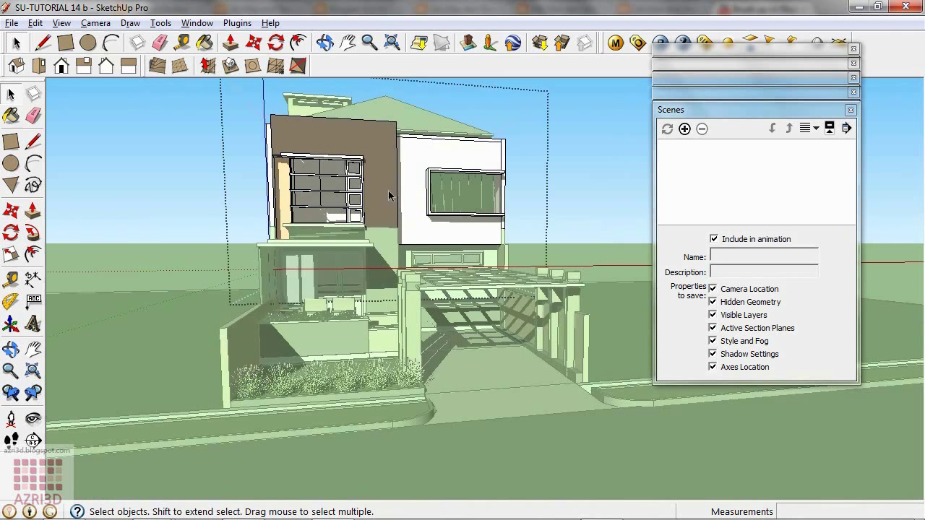
{"action": "mouse_move", "coordinate": [419, 85]}
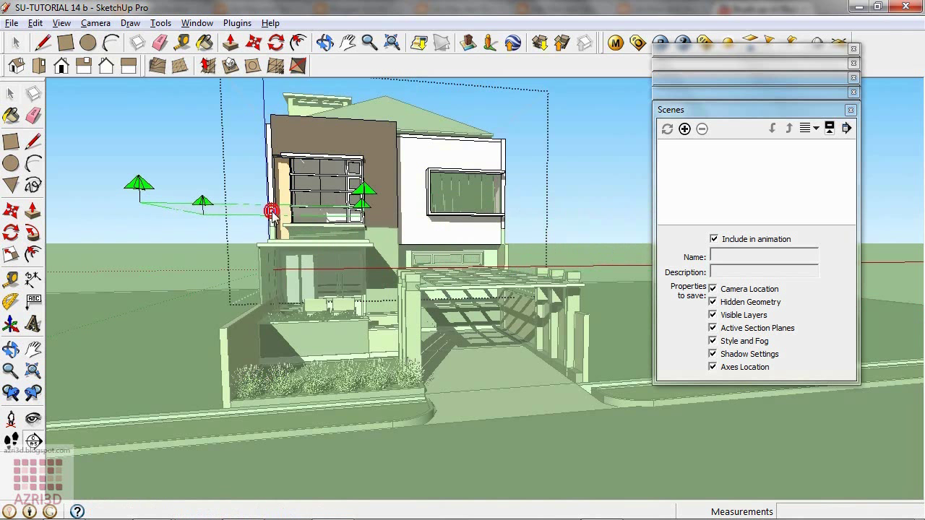
{"action": "right_click", "coordinate": [272, 211]}
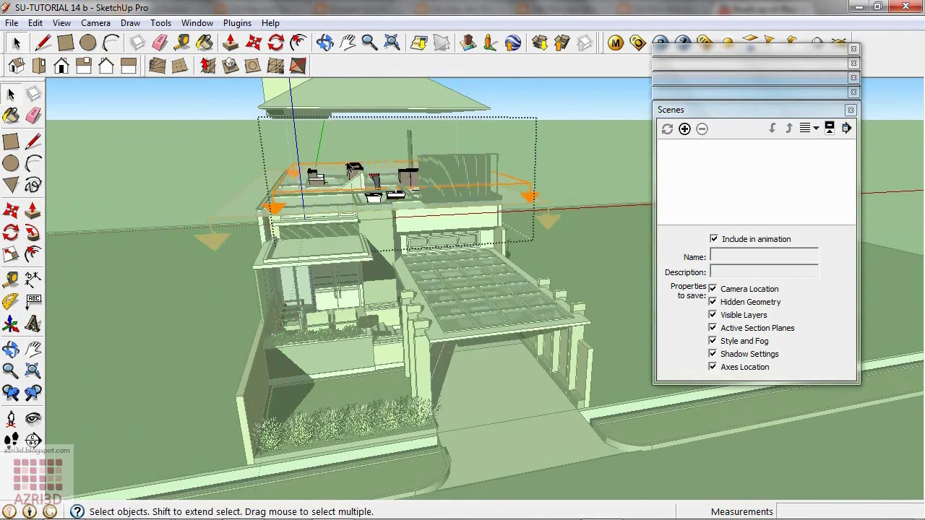
{"action": "mouse_move", "coordinate": [340, 98]}
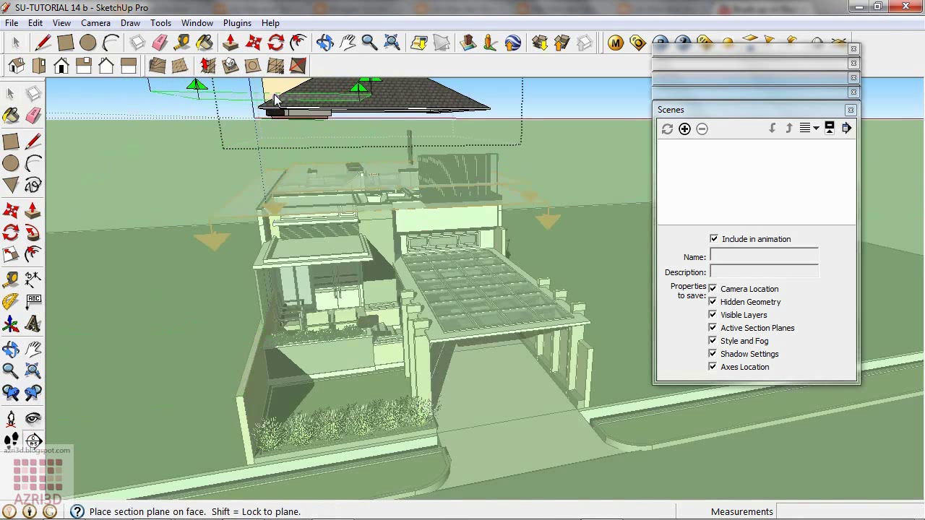
{"action": "right_click", "coordinate": [275, 101]}
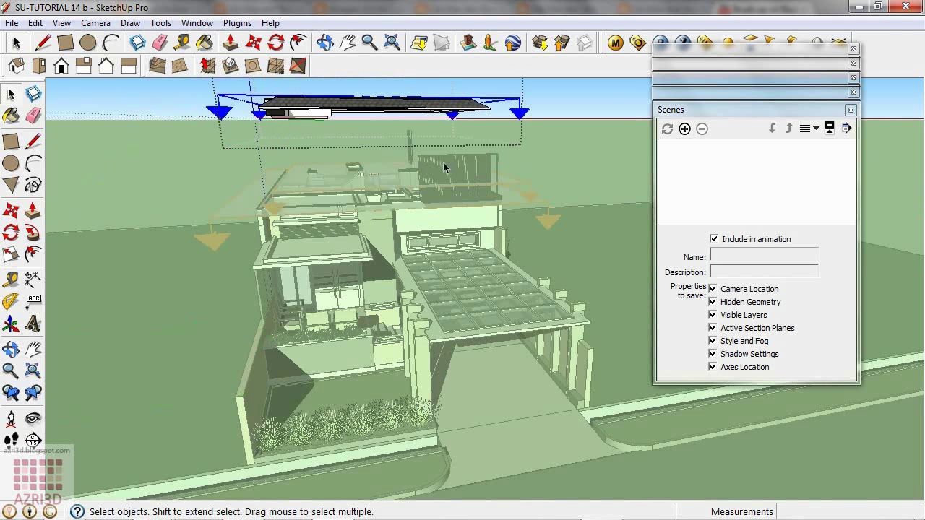
{"action": "mouse_move", "coordinate": [354, 222]}
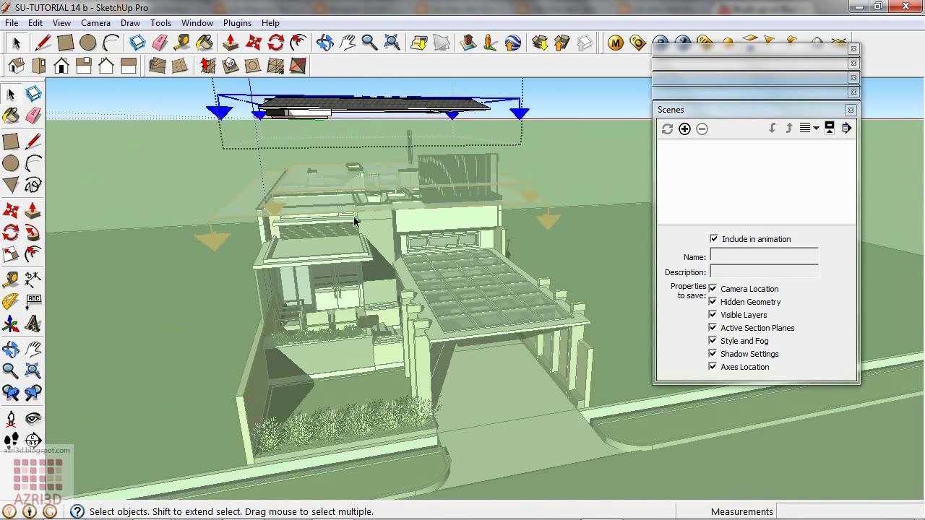
{"action": "mouse_move", "coordinate": [457, 196]}
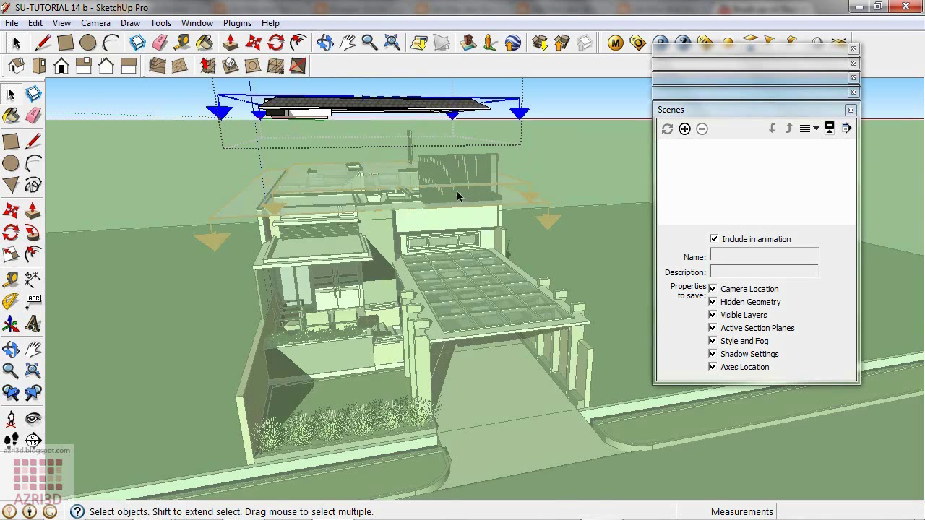
{"action": "mouse_move", "coordinate": [189, 139]}
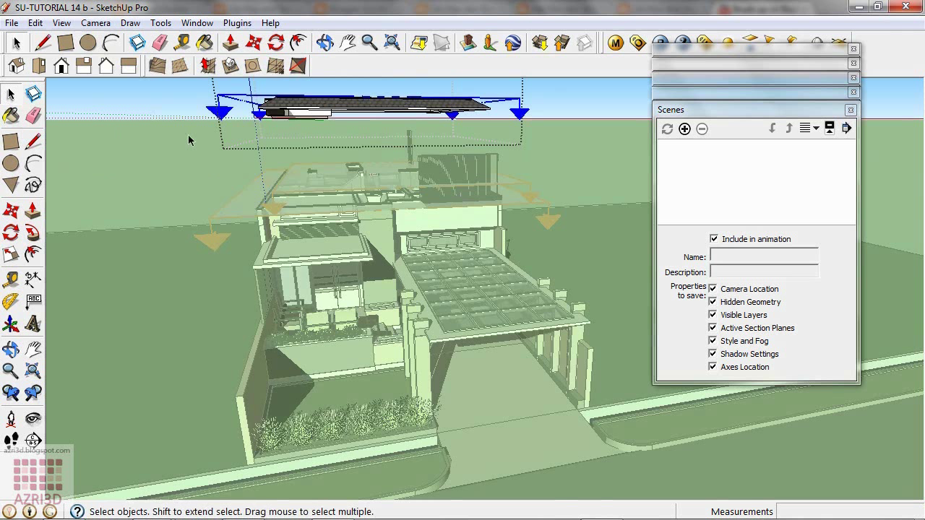
{"action": "mouse_move", "coordinate": [157, 145]}
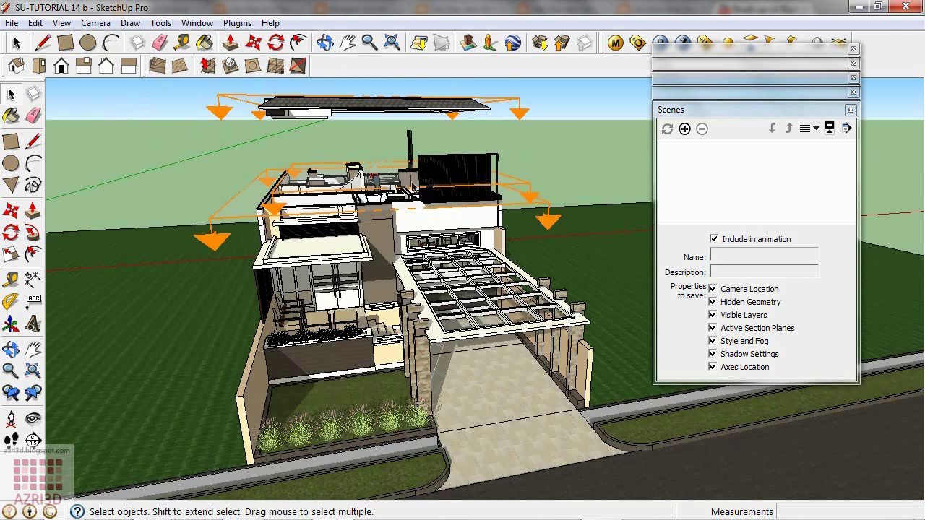
{"action": "mouse_move", "coordinate": [538, 211]}
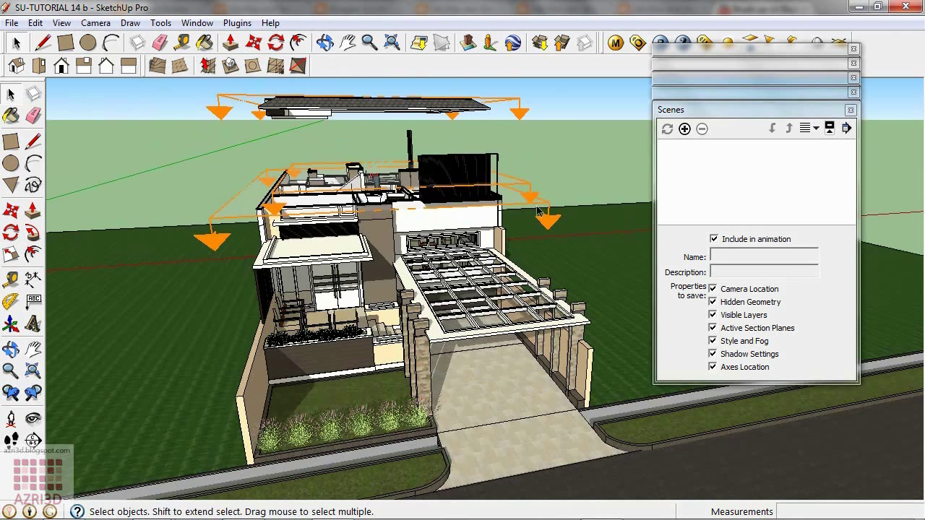
- Save the view as Scene 1 and make the upper-floor section plane an active cut
{"action": "left_click", "coordinate": [683, 129]}
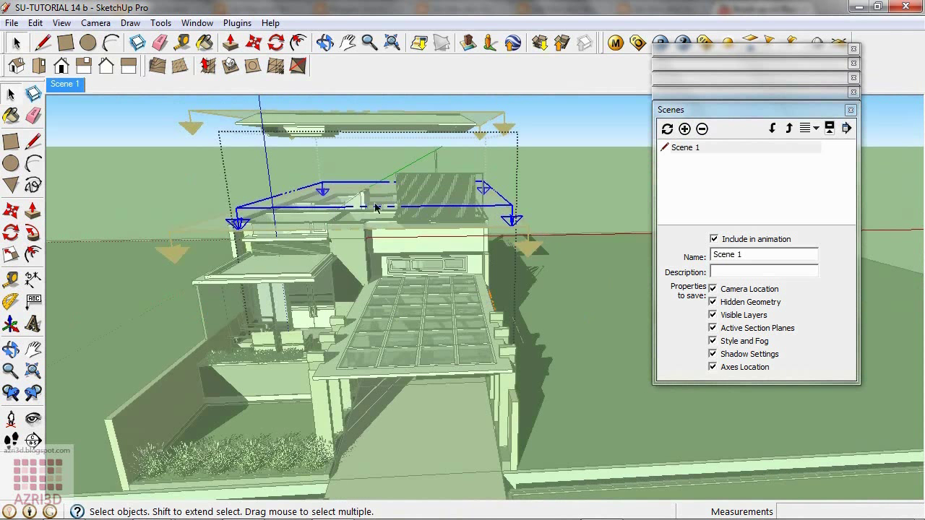
{"action": "mouse_move", "coordinate": [350, 187]}
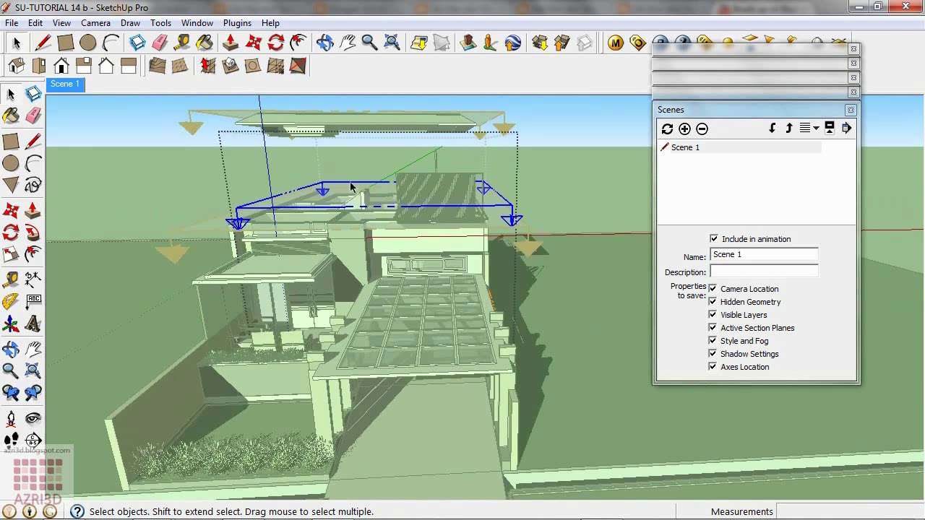
{"action": "right_click", "coordinate": [349, 187]}
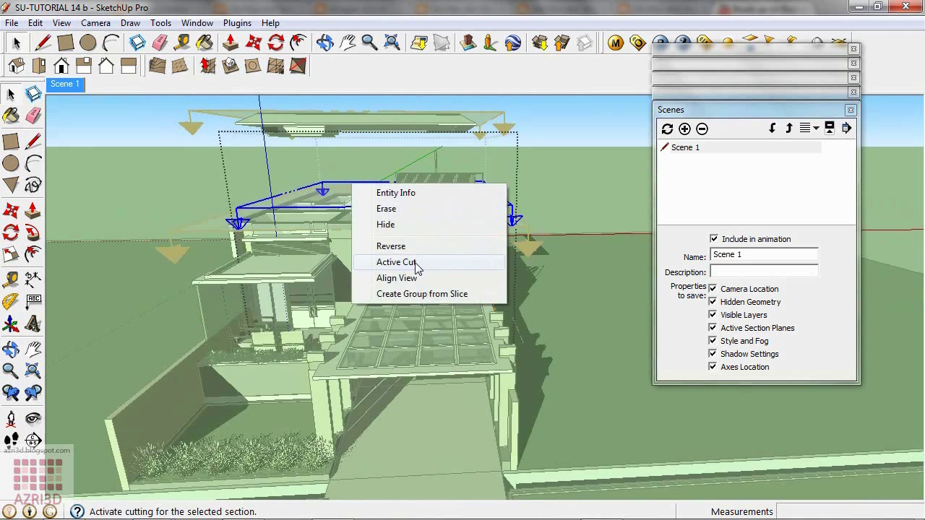
{"action": "left_click", "coordinate": [396, 262]}
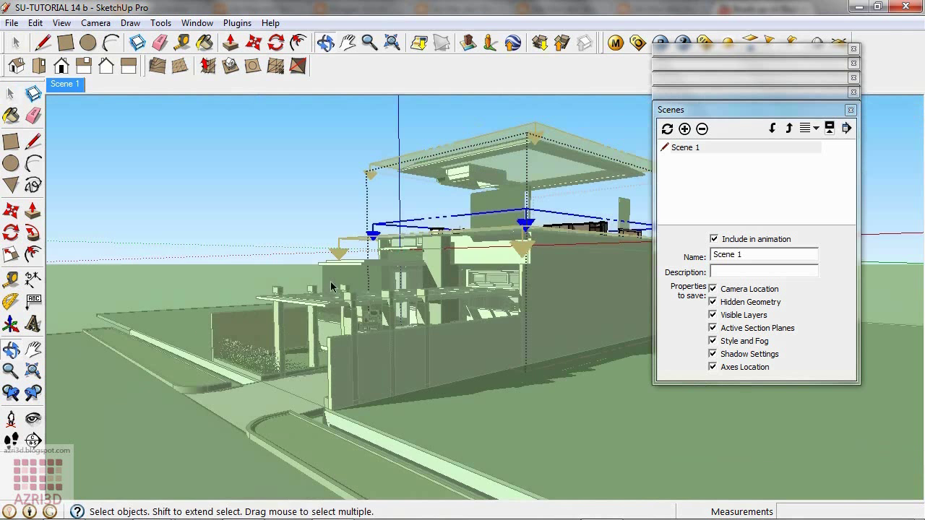
- Erase the unwanted geometry revealed by the cut
{"action": "right_click", "coordinate": [581, 289]}
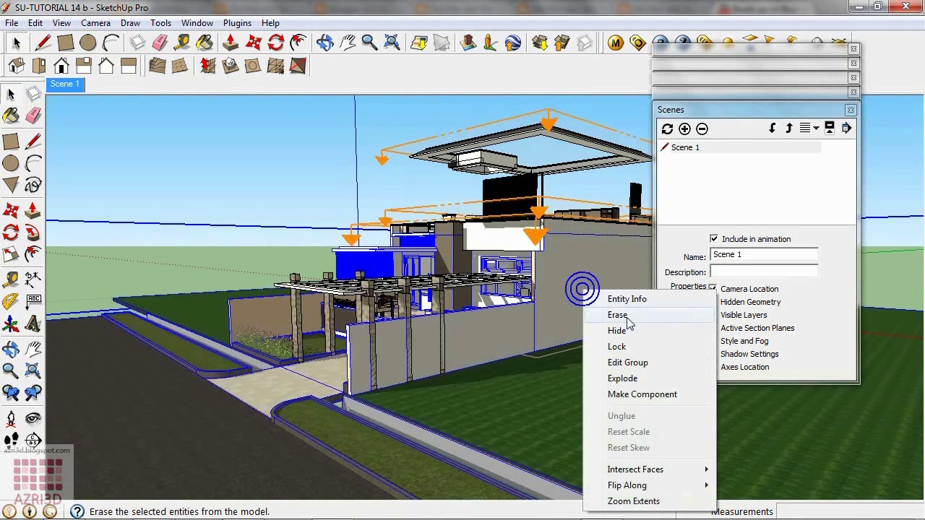
{"action": "left_click", "coordinate": [615, 315]}
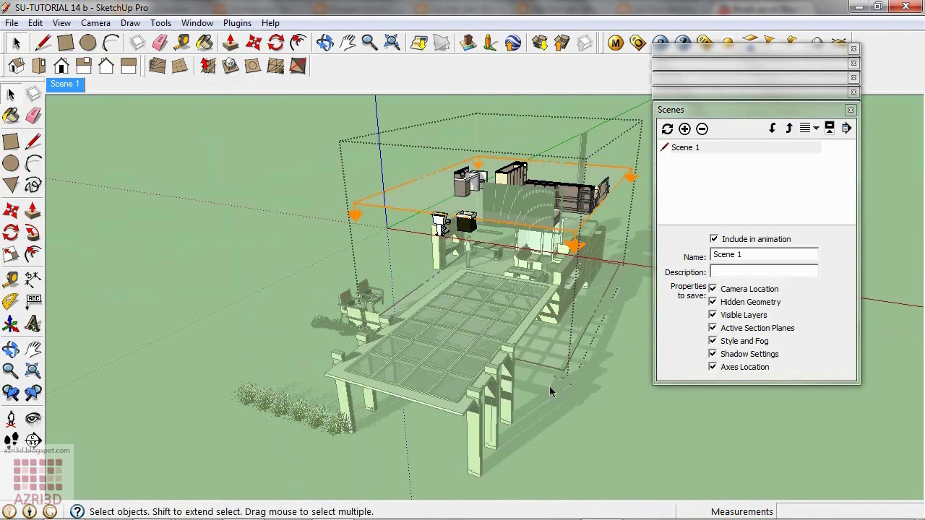
{"action": "mouse_move", "coordinate": [566, 373]}
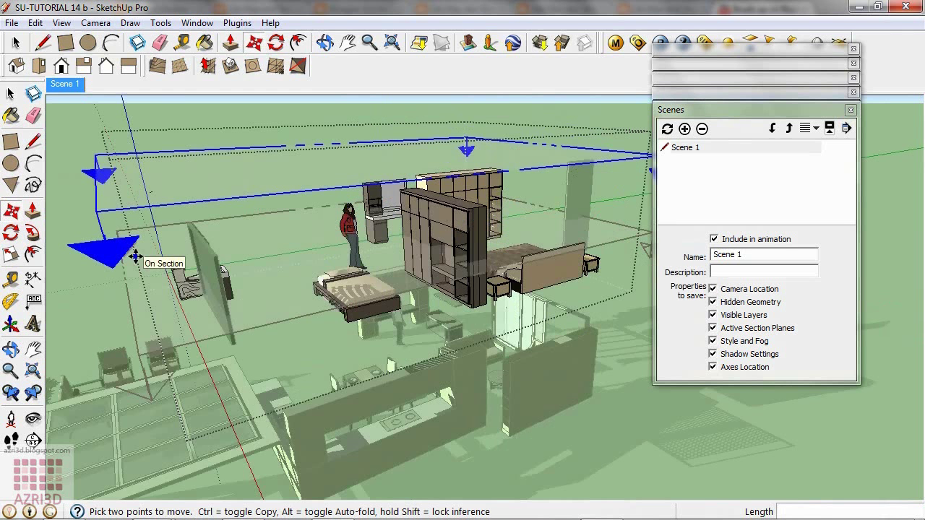
- Unhide all geometry so the roof returns, save Scene 2, and return to Scene 1
{"action": "left_click", "coordinate": [35, 23]}
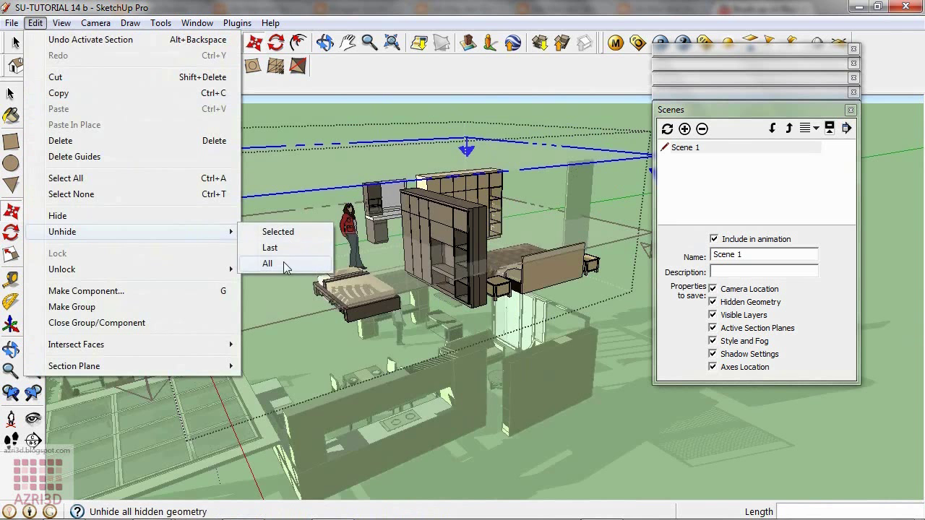
{"action": "left_click", "coordinate": [268, 263]}
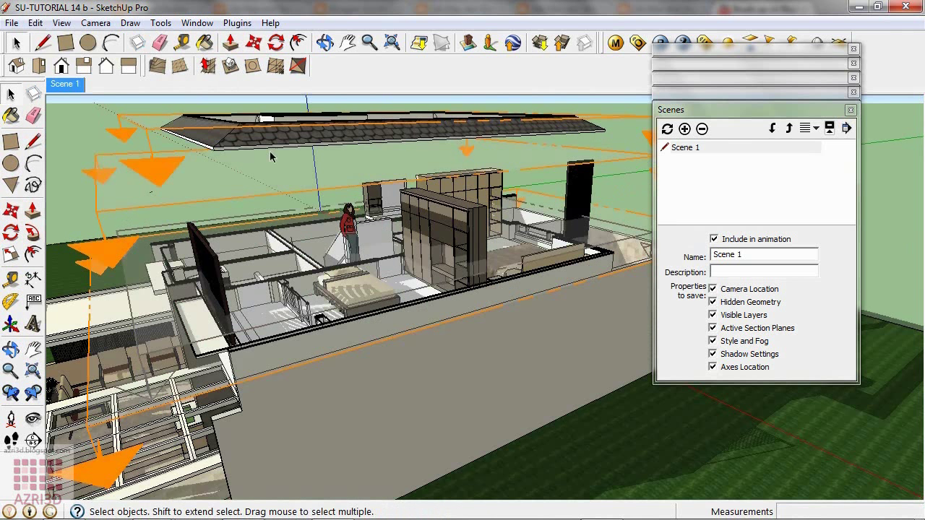
{"action": "left_click", "coordinate": [685, 129]}
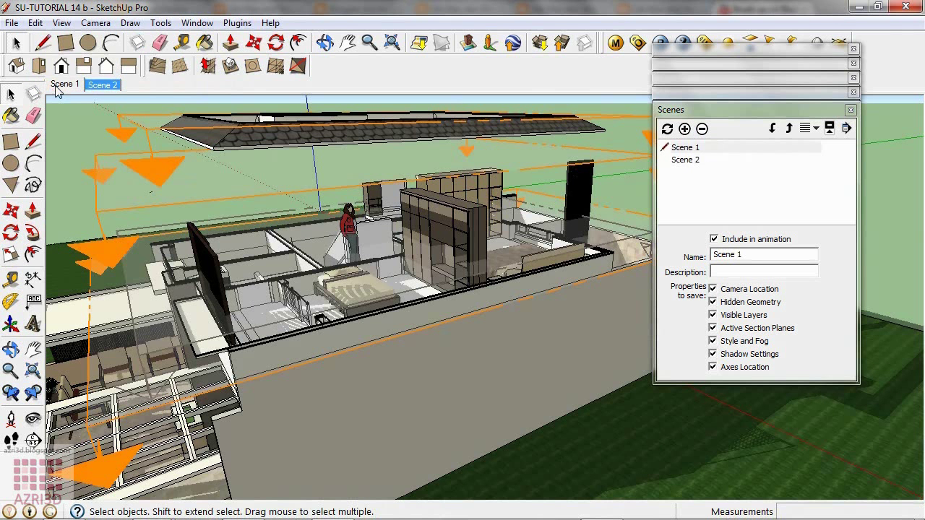
{"action": "left_click", "coordinate": [65, 83]}
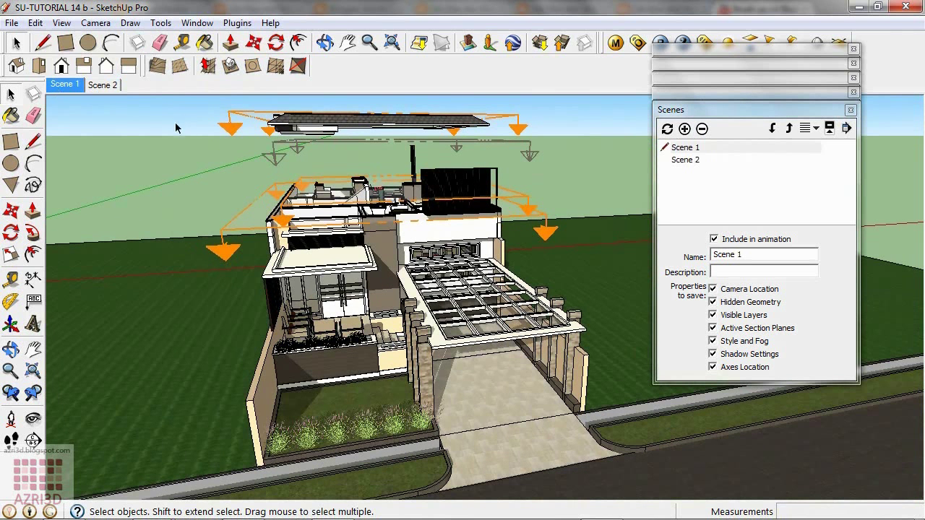
{"action": "mouse_move", "coordinate": [526, 201]}
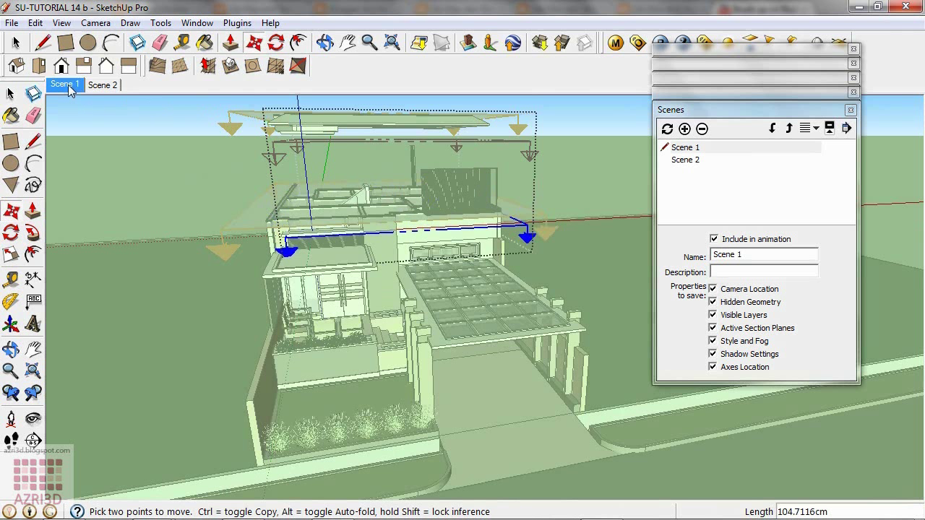
- Update Scene 1 with the repositioned section plane cutting near the top level
{"action": "right_click", "coordinate": [65, 84]}
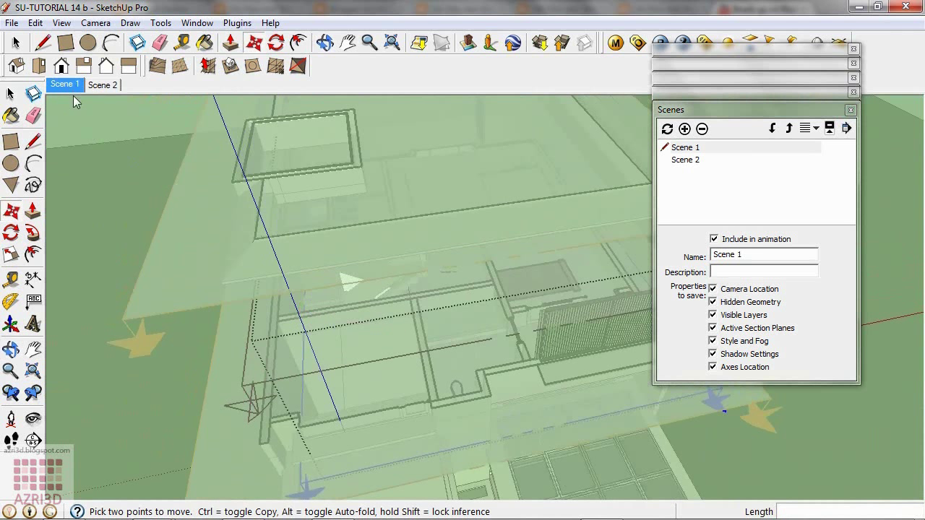
{"action": "right_click", "coordinate": [65, 83]}
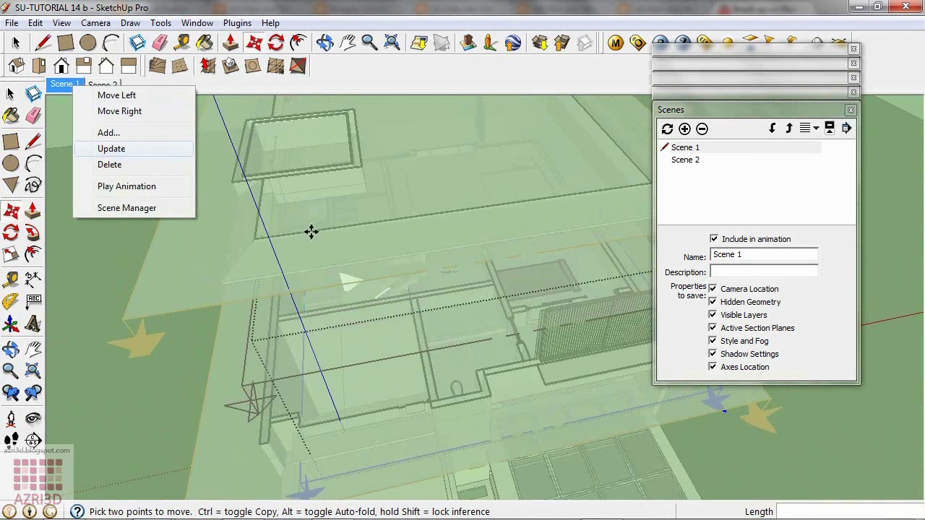
{"action": "left_click", "coordinate": [111, 148]}
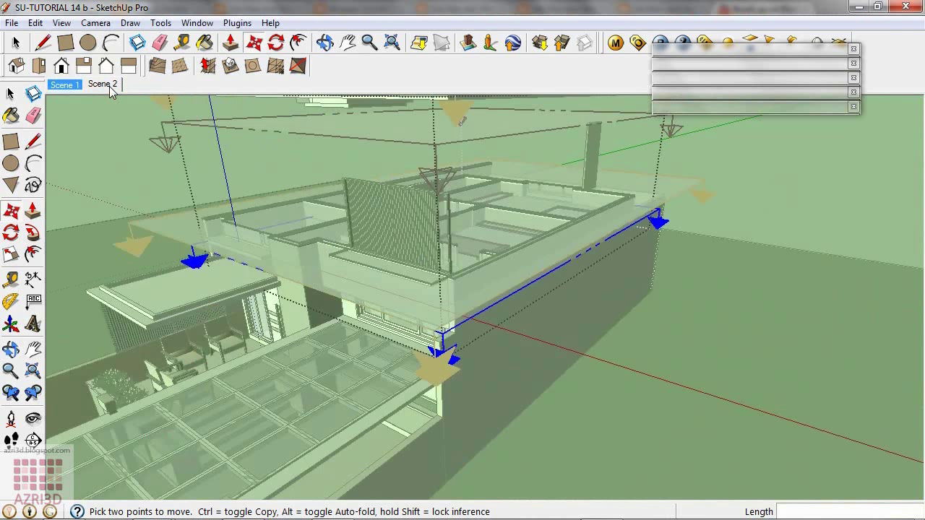
- From Scene 2, enter the upper-floor group and move its section plane up above the floor
{"action": "left_click", "coordinate": [103, 83]}
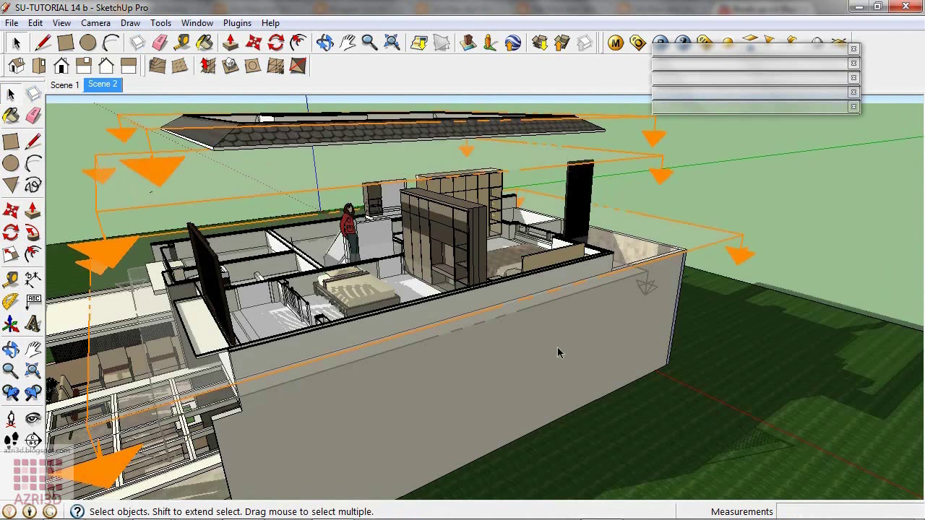
{"action": "mouse_move", "coordinate": [745, 243]}
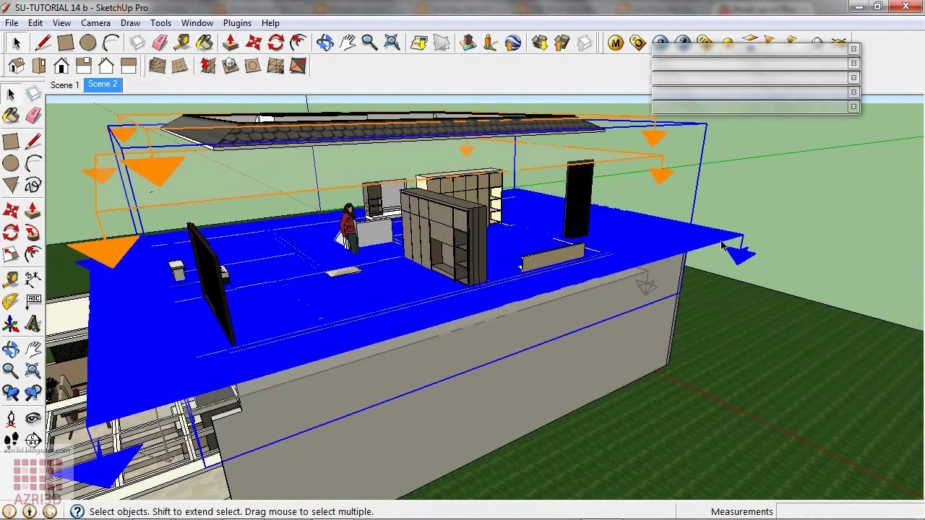
{"action": "right_click", "coordinate": [722, 245]}
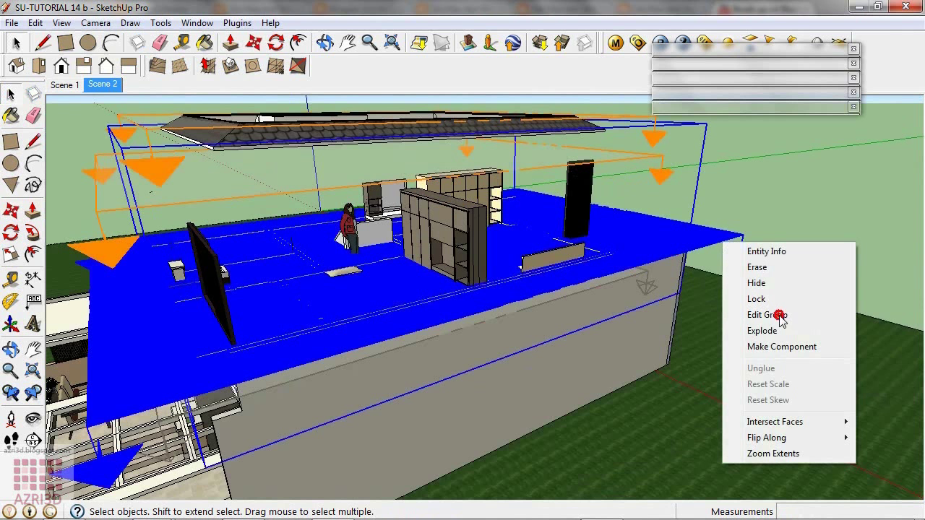
{"action": "left_click", "coordinate": [766, 315]}
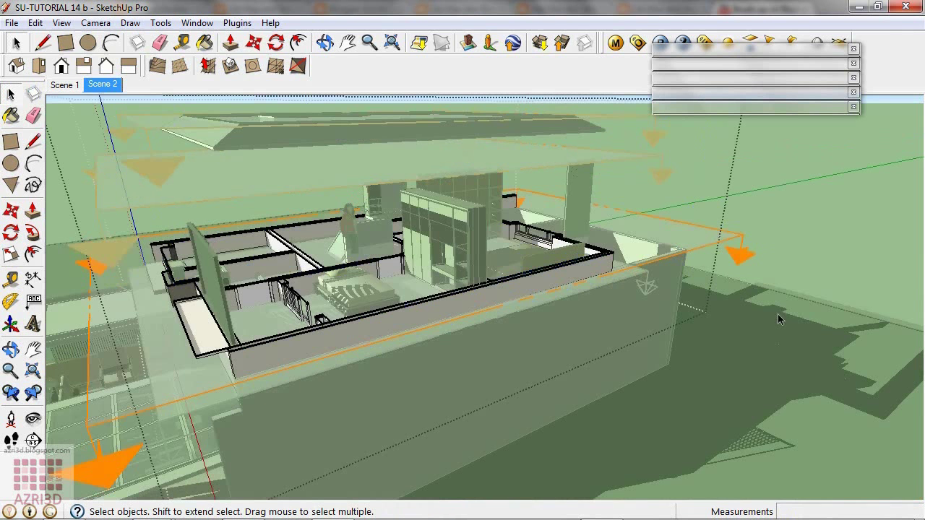
{"action": "mouse_move", "coordinate": [740, 243]}
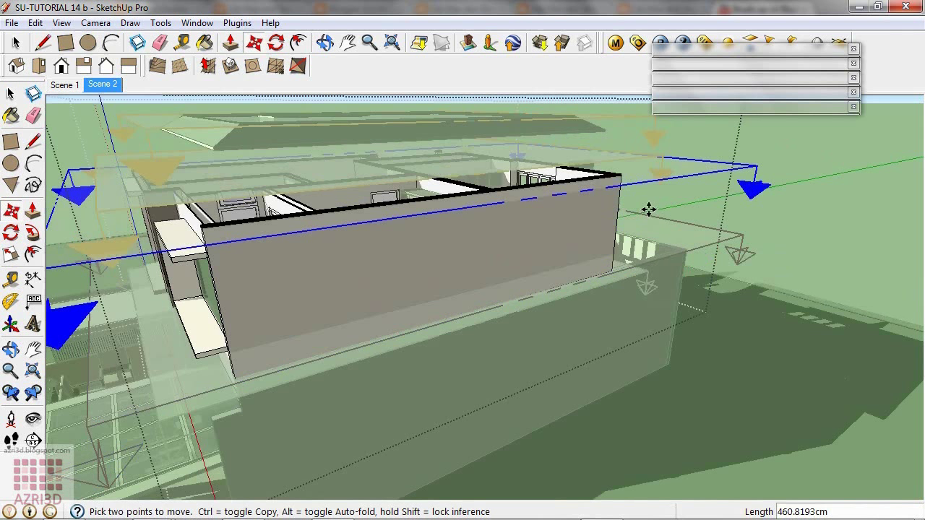
{"action": "mouse_move", "coordinate": [268, 310]}
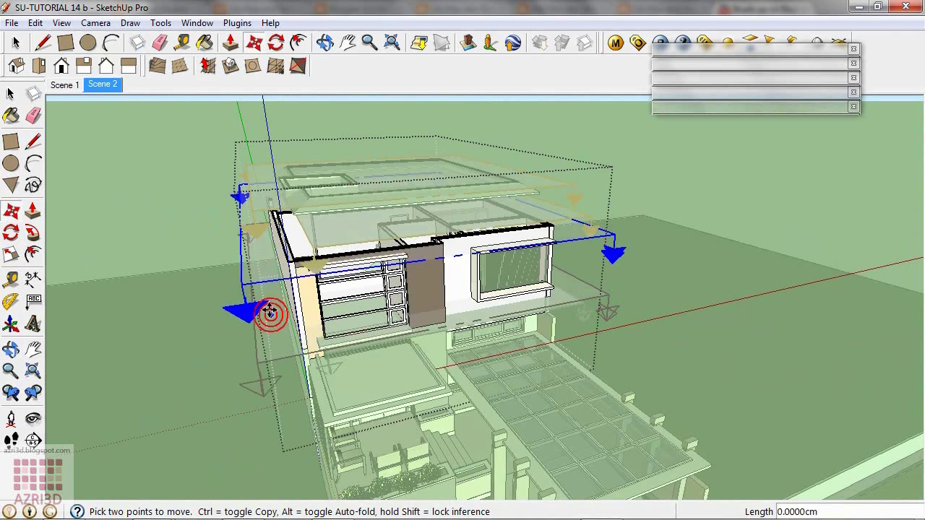
{"action": "left_click_drag", "start_coordinate": [272, 315], "coordinate": [272, 280]}
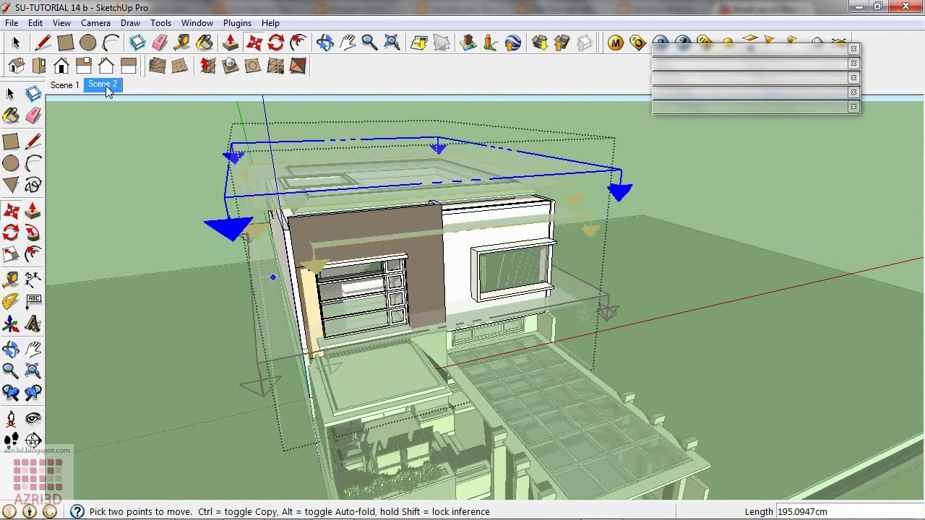
- Add the roof-level cut as Scene 3, then check Scene 1 and return to Scene 3
{"action": "right_click", "coordinate": [103, 84]}
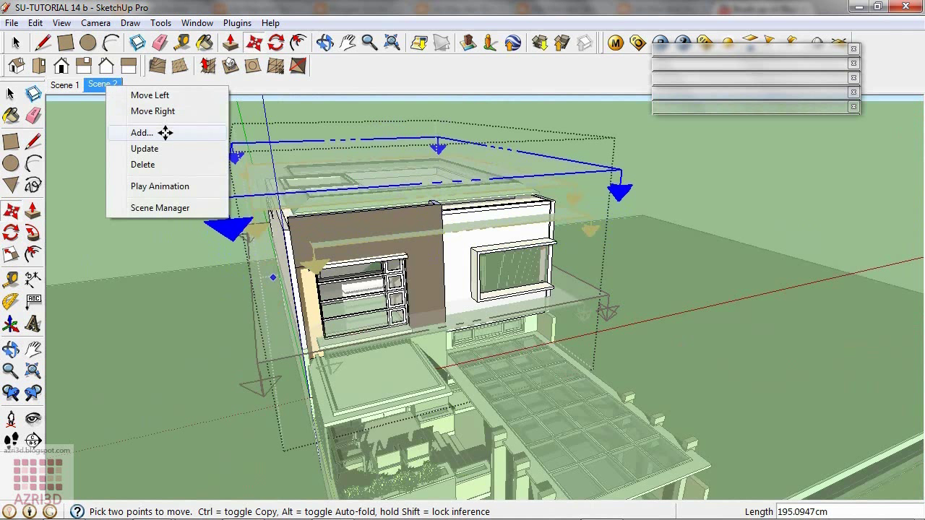
{"action": "left_click", "coordinate": [141, 133]}
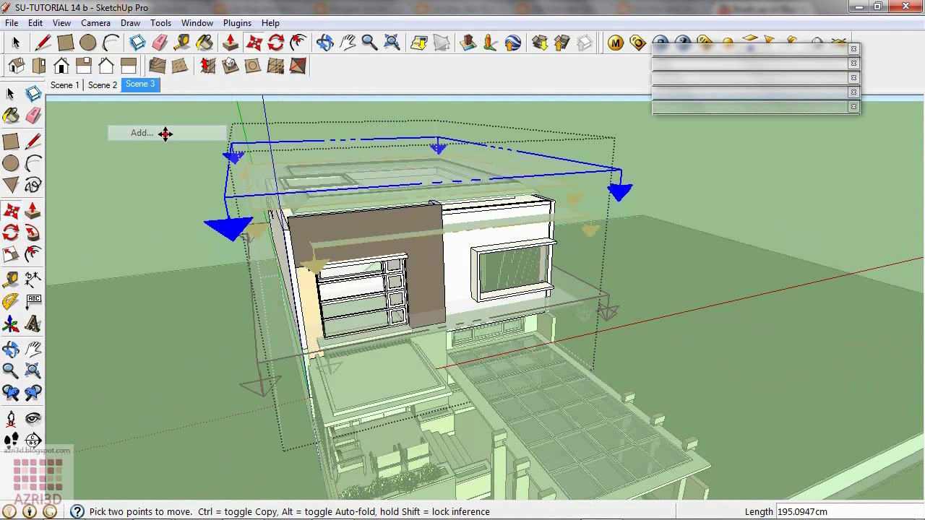
{"action": "mouse_move", "coordinate": [66, 86]}
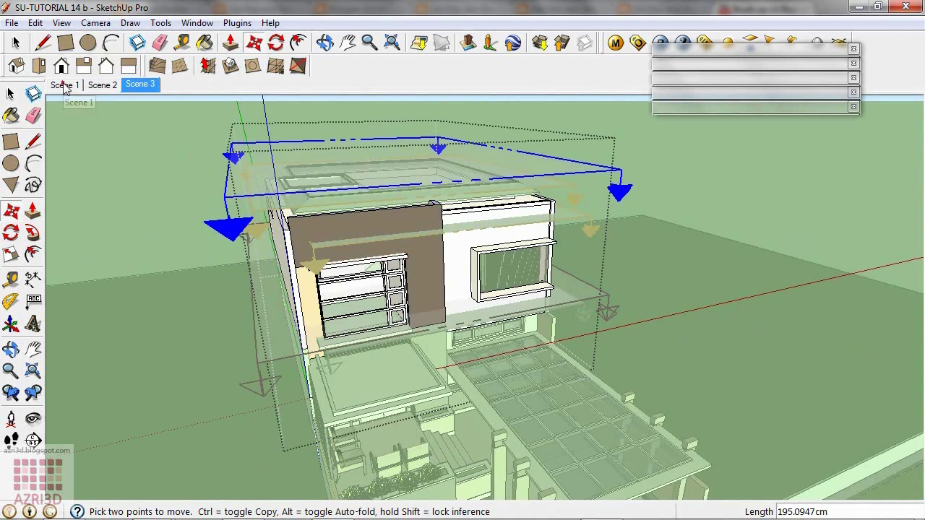
{"action": "left_click", "coordinate": [64, 84]}
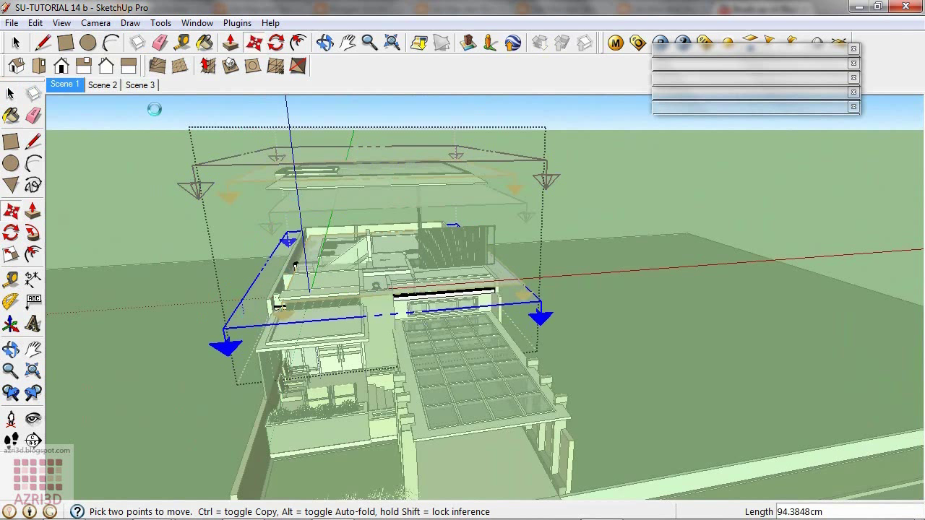
{"action": "right_click", "coordinate": [63, 83]}
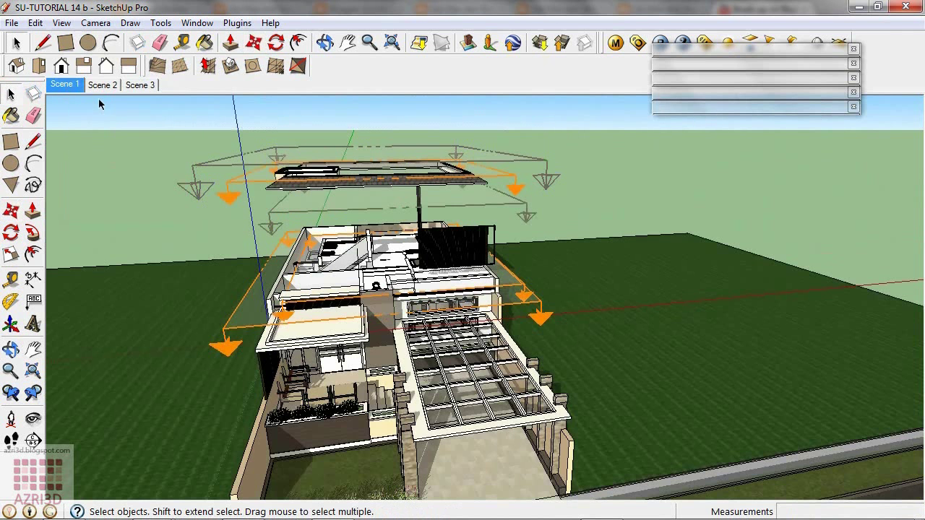
{"action": "mouse_move", "coordinate": [141, 84]}
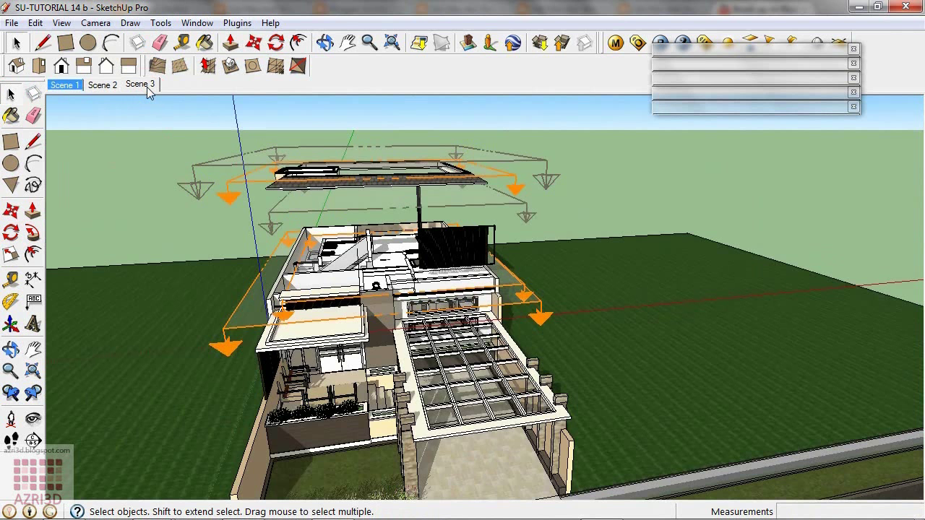
{"action": "left_click", "coordinate": [139, 84]}
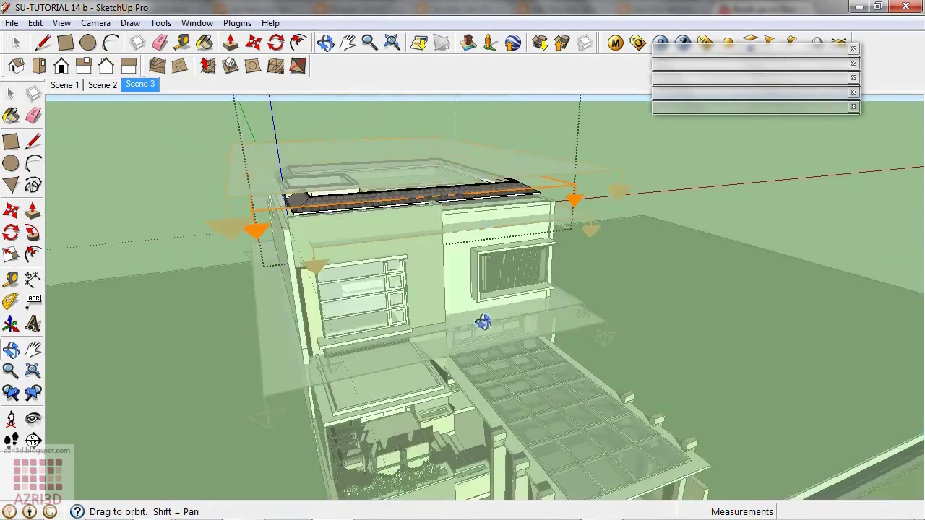
- Orbit to a front view of the house and add it as Scene 4
{"action": "left_click_drag", "start_coordinate": [484, 320], "coordinate": [466, 396]}
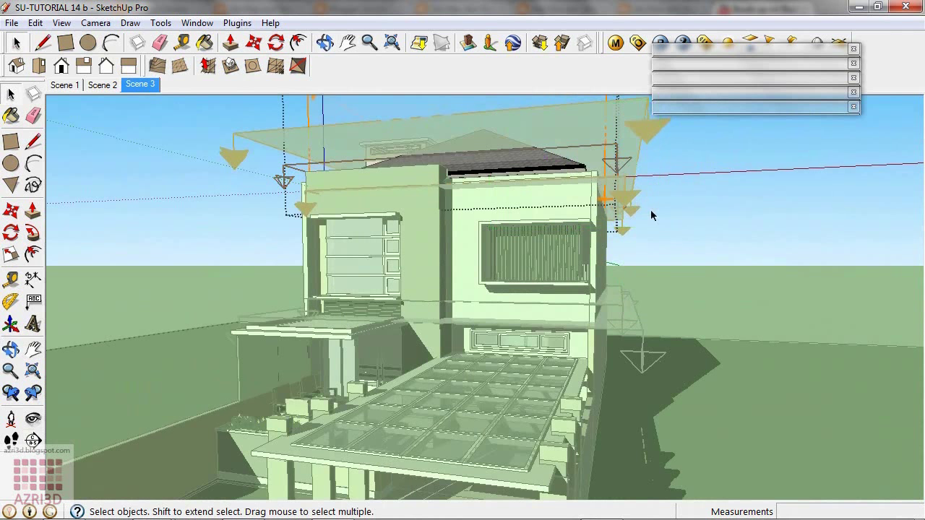
{"action": "mouse_move", "coordinate": [664, 240]}
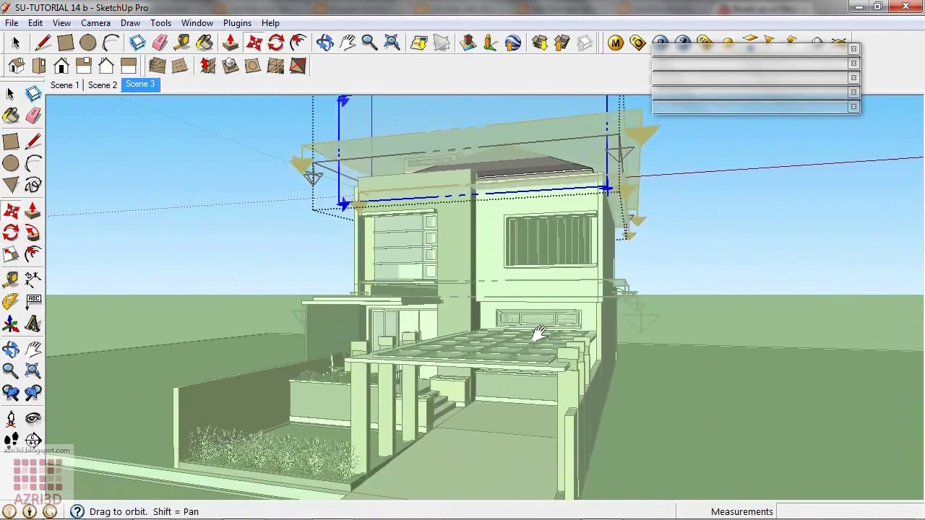
{"action": "right_click", "coordinate": [140, 84]}
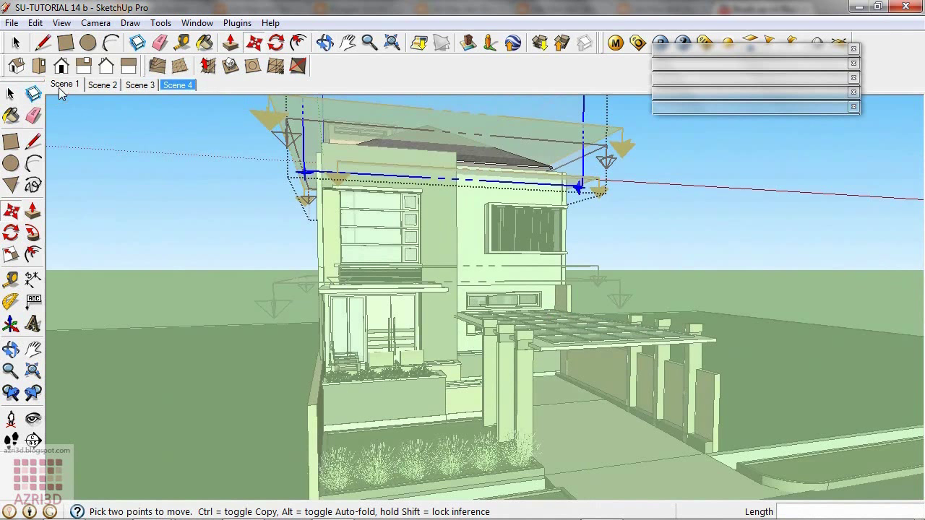
- Update Scene 1 and turn off section plane display so only the cut model shows
{"action": "left_click", "coordinate": [65, 84]}
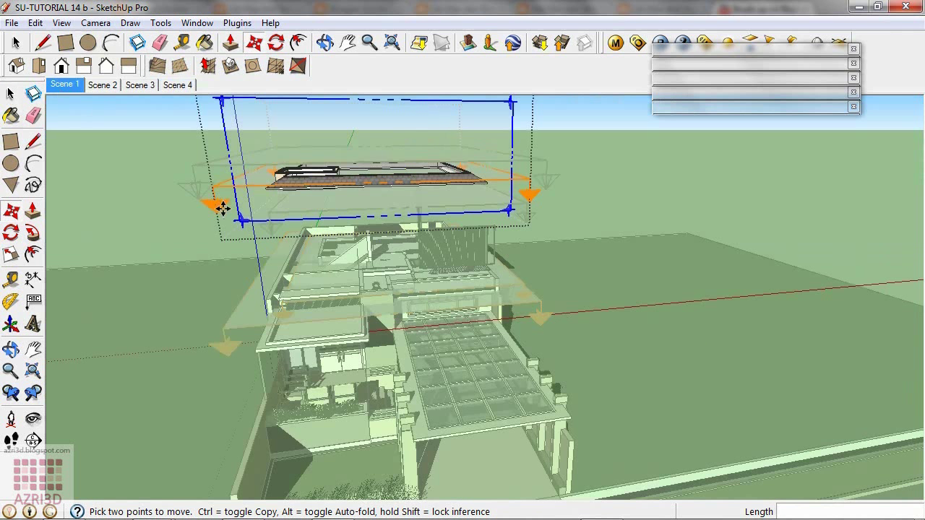
{"action": "mouse_move", "coordinate": [266, 189]}
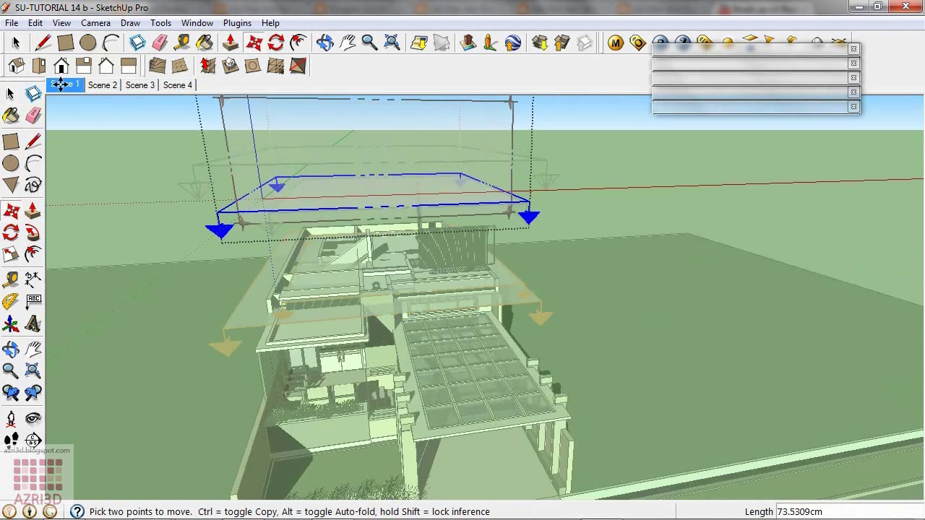
{"action": "right_click", "coordinate": [65, 84]}
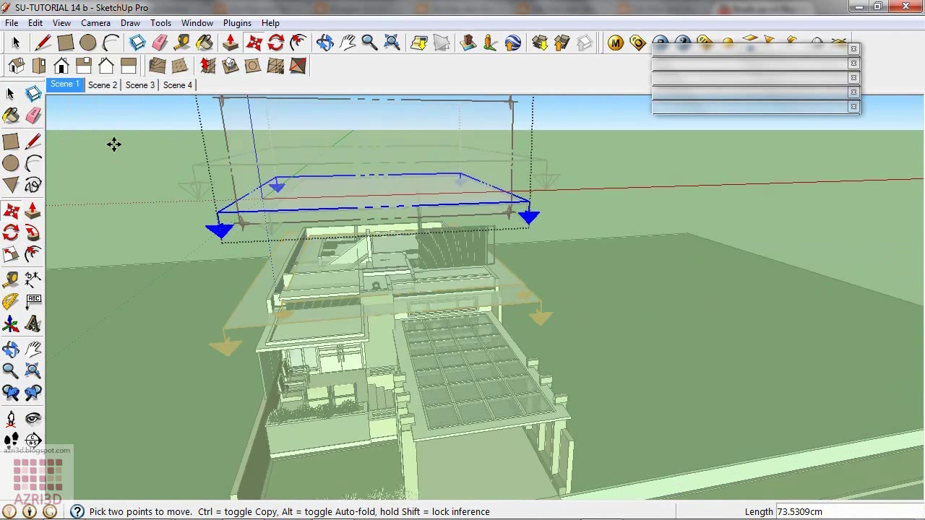
{"action": "left_click", "coordinate": [61, 23]}
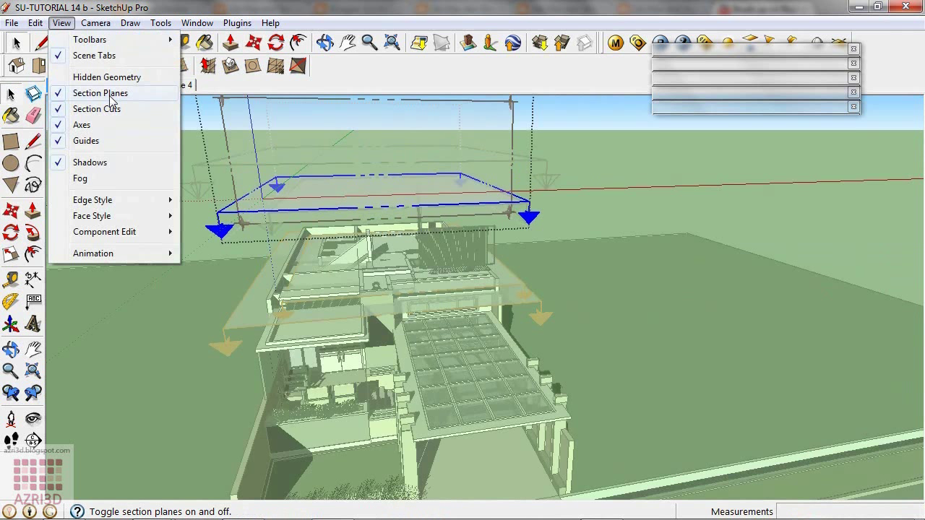
{"action": "left_click", "coordinate": [99, 93]}
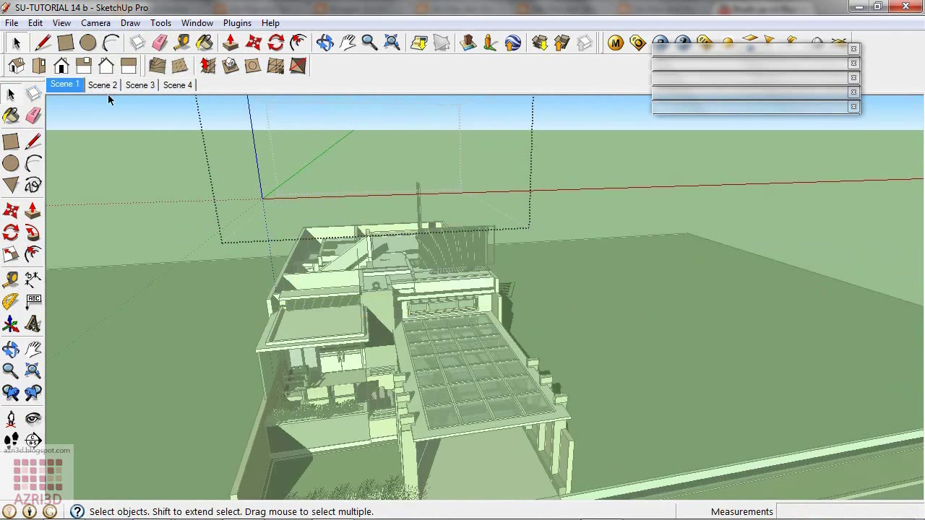
{"action": "mouse_move", "coordinate": [121, 120]}
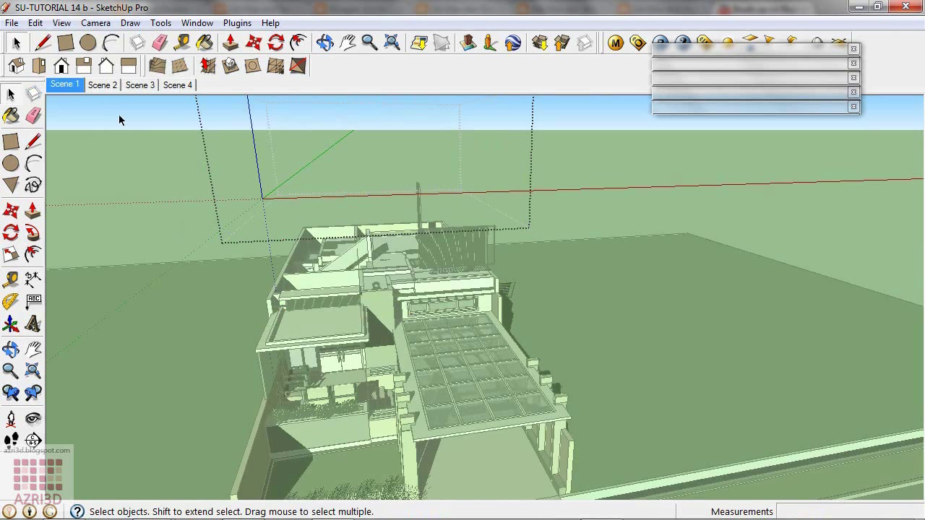
- Play the animation through Scenes 2–4 and stop it back on Scene 1
{"action": "right_click", "coordinate": [65, 84]}
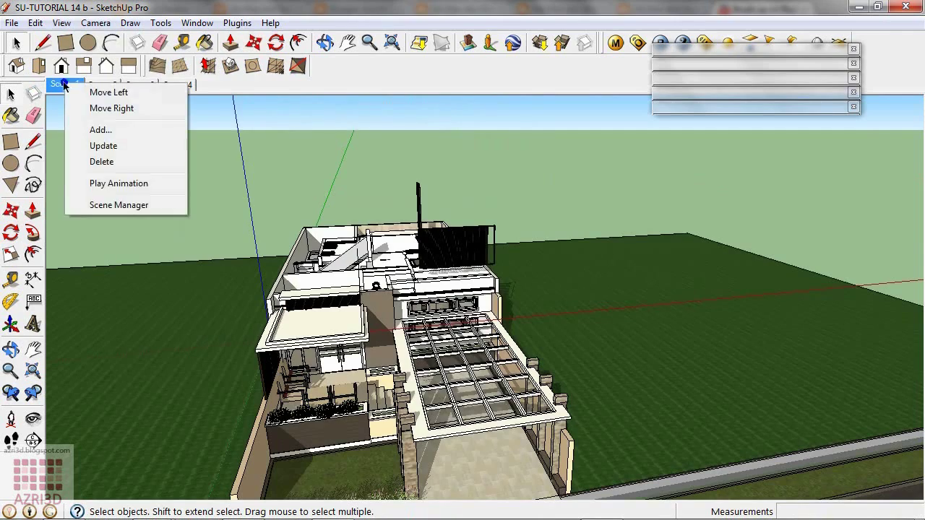
{"action": "left_click", "coordinate": [119, 182]}
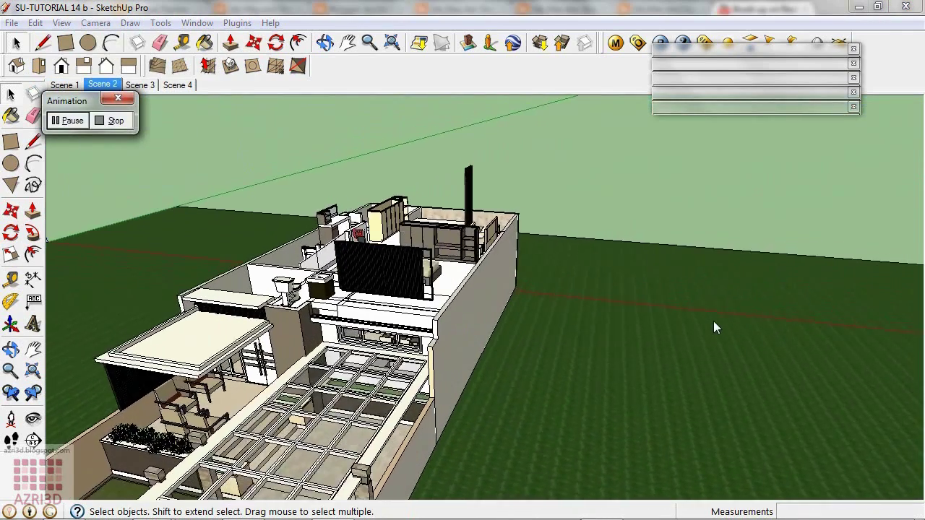
{"action": "left_click", "coordinate": [138, 84]}
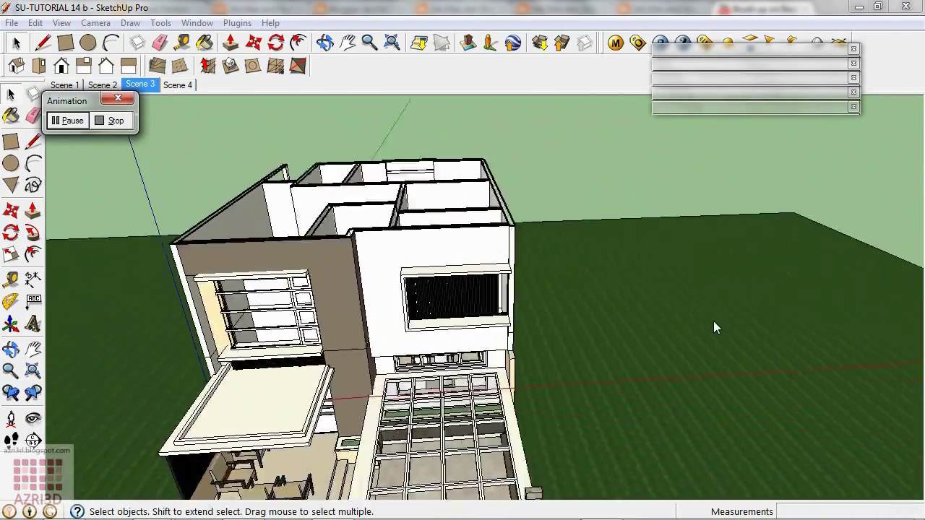
{"action": "left_click", "coordinate": [177, 84]}
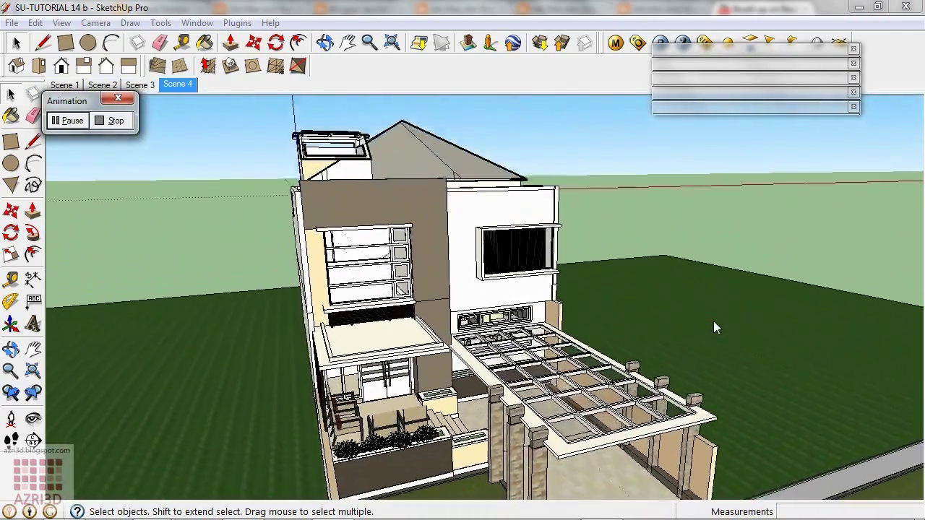
{"action": "left_click", "coordinate": [64, 84]}
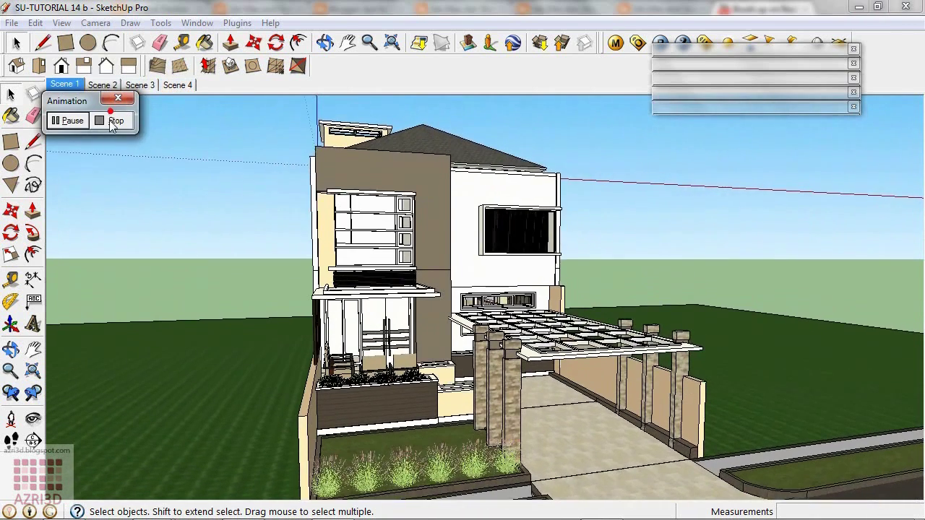
{"action": "left_click", "coordinate": [115, 120]}
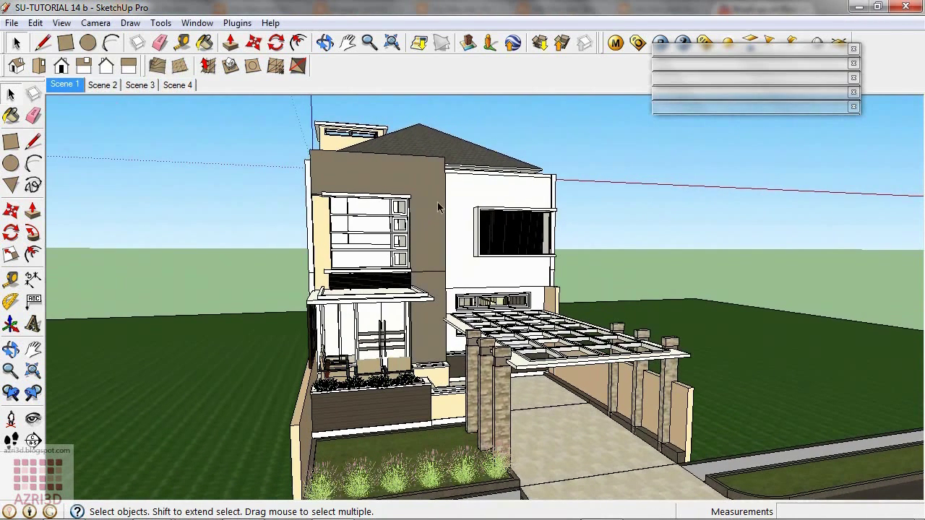
{"action": "left_click_drag", "start_coordinate": [436, 208], "coordinate": [587, 189]}
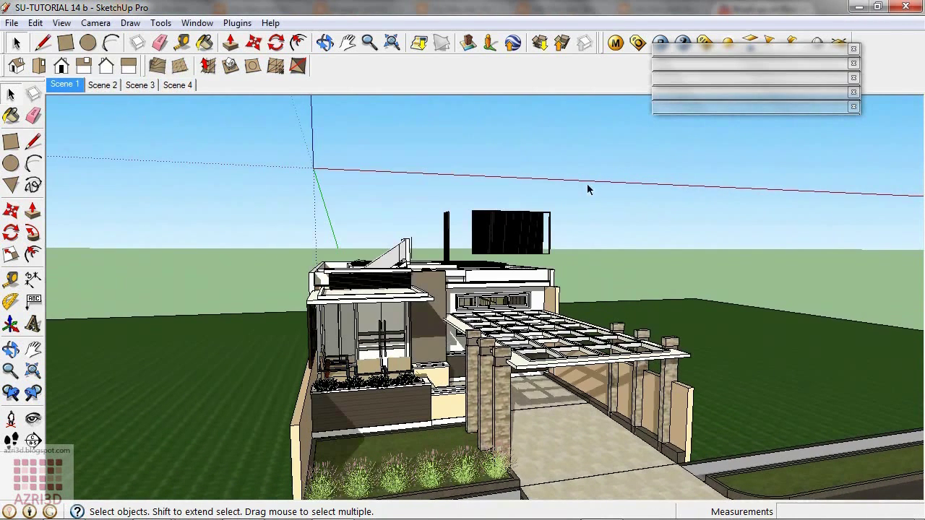
- Apply the Scribble on Masonite style from the Styles panel and update Scene 1 with it
{"action": "left_click", "coordinate": [197, 23]}
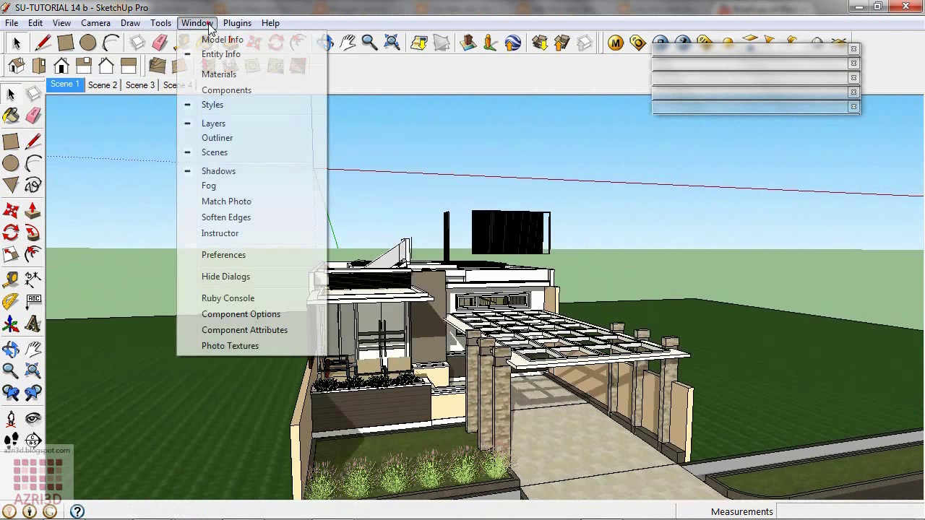
{"action": "left_click", "coordinate": [213, 104]}
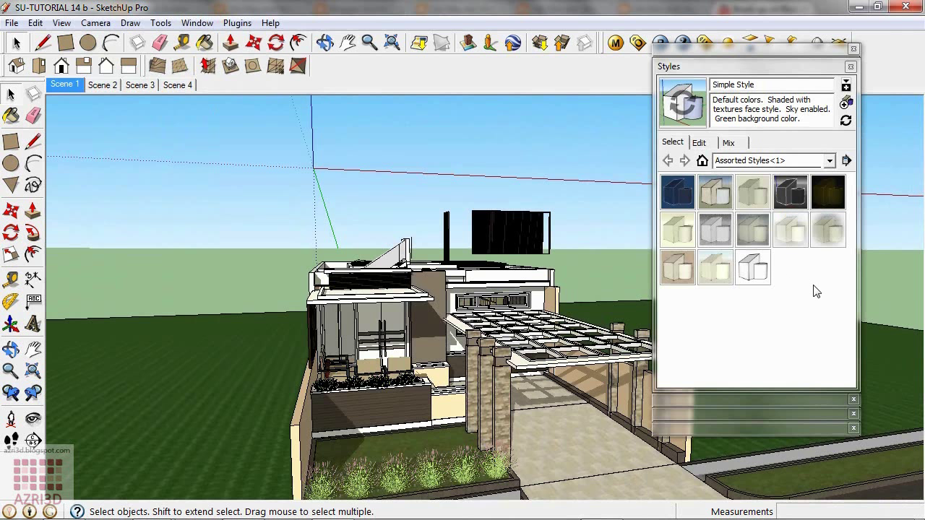
{"action": "mouse_move", "coordinate": [714, 266]}
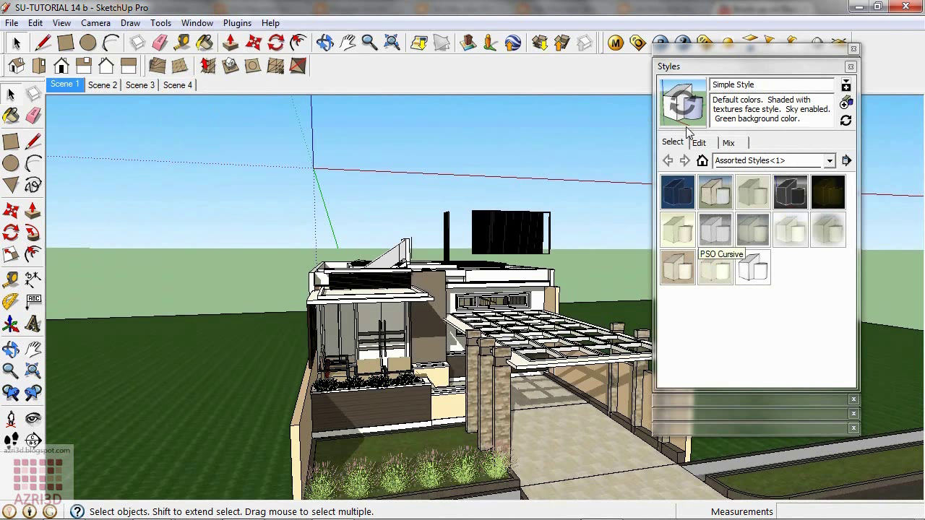
{"action": "left_click", "coordinate": [676, 267]}
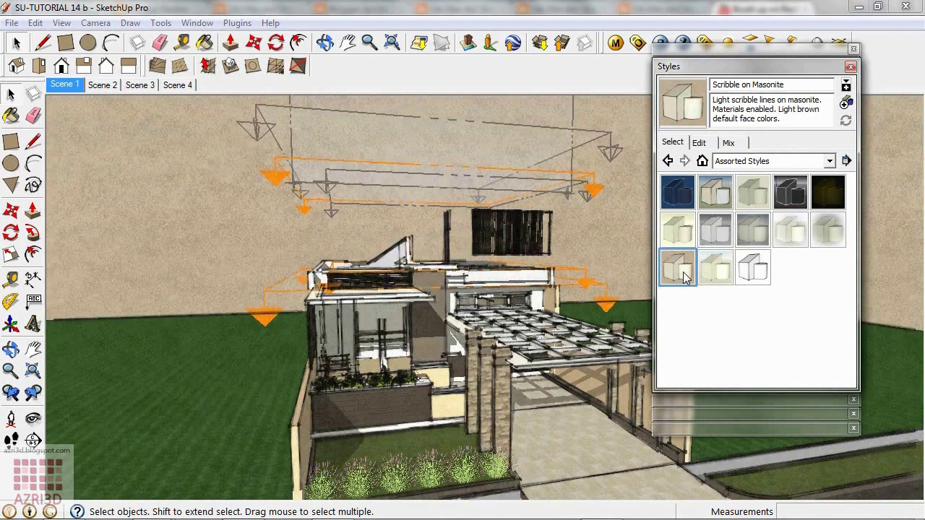
{"action": "right_click", "coordinate": [64, 84]}
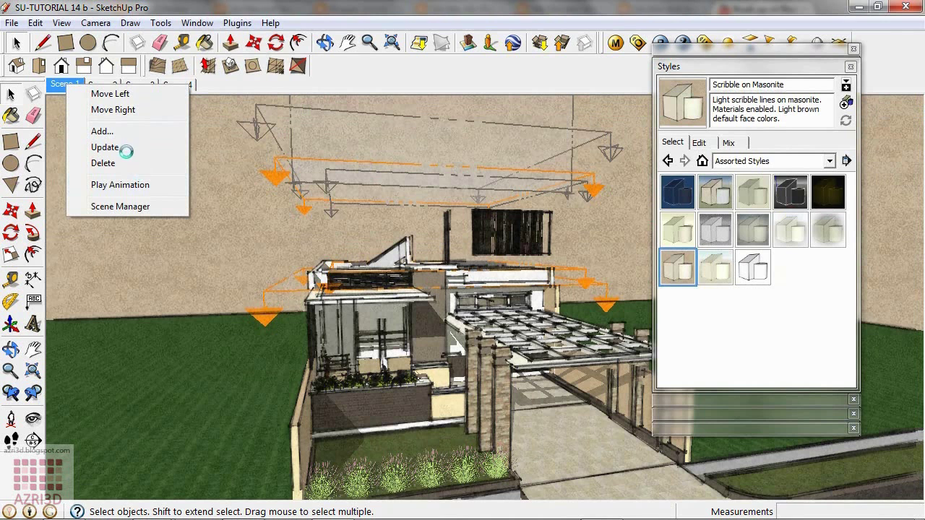
{"action": "left_click", "coordinate": [104, 148]}
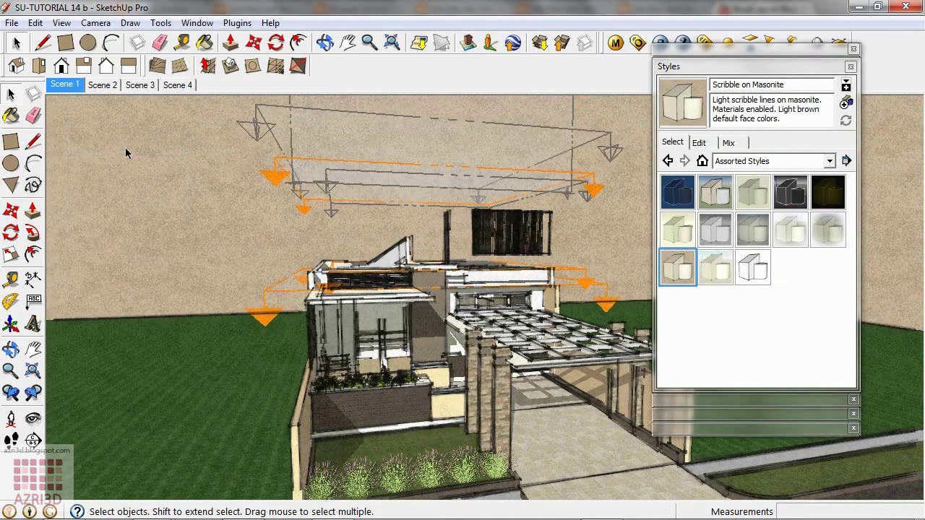
- Switch to Scene 2 and review the style's modelling display settings
{"action": "left_click", "coordinate": [102, 84]}
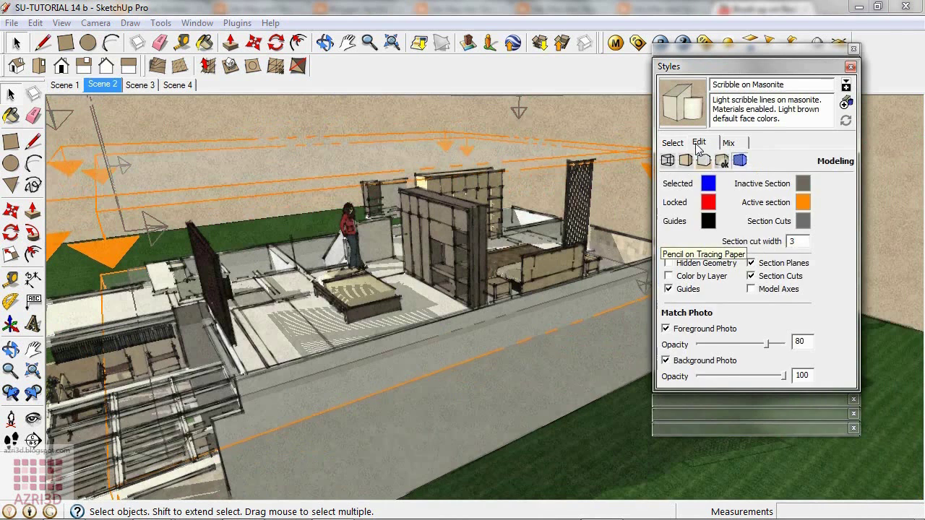
{"action": "left_click", "coordinate": [672, 142]}
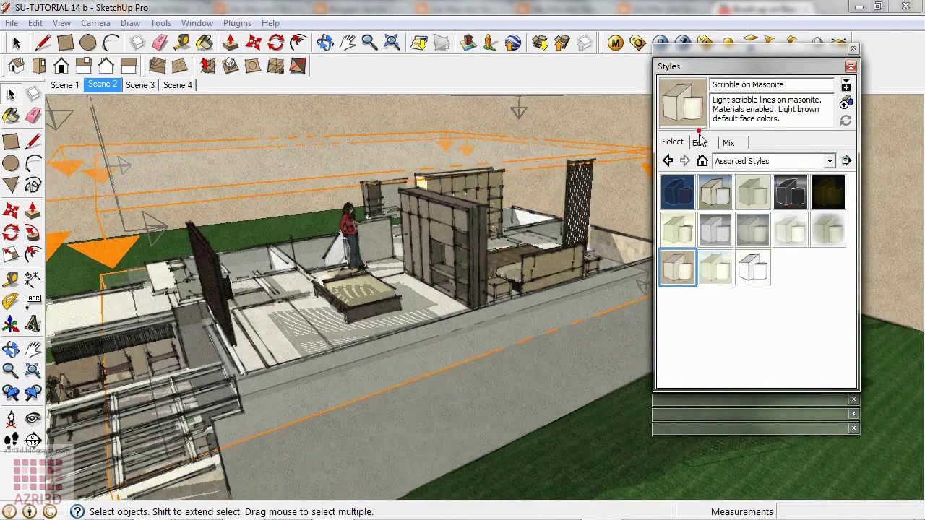
{"action": "left_click", "coordinate": [698, 142]}
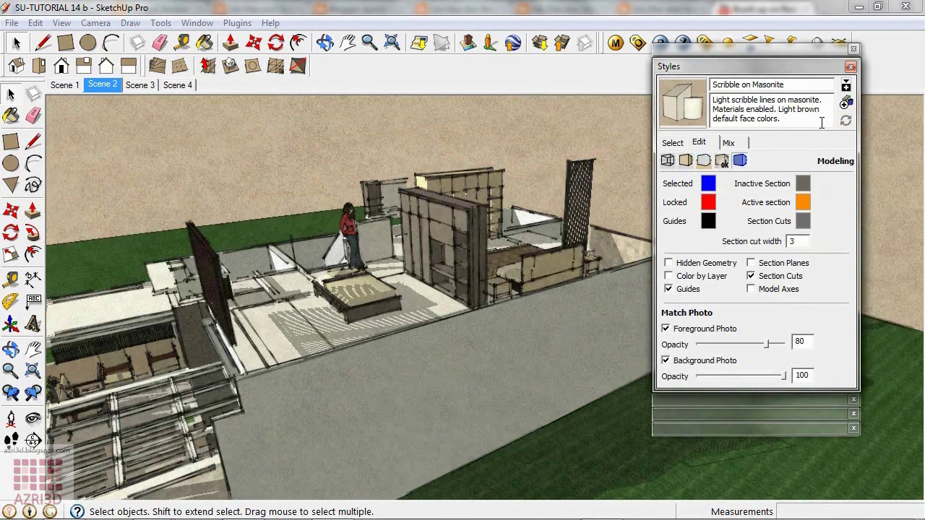
{"action": "left_click", "coordinate": [671, 143]}
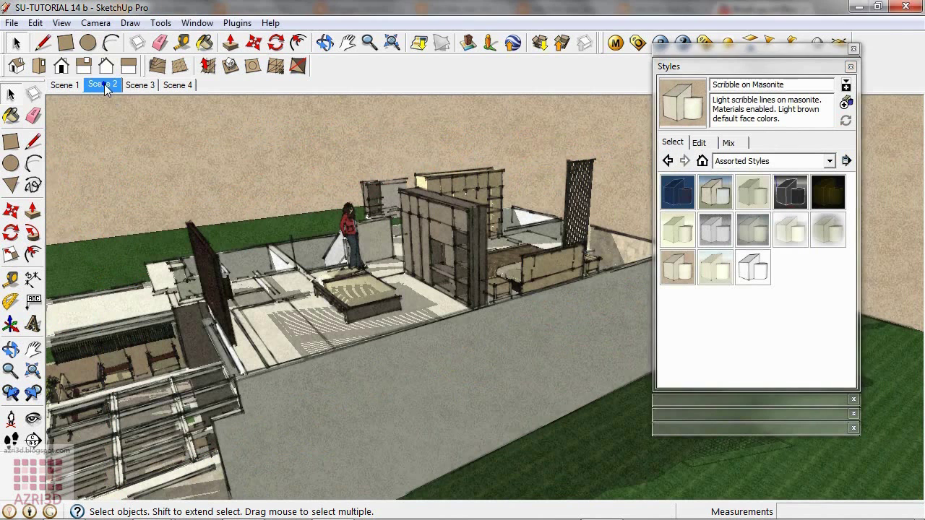
- Play the animation through all four scenes and stop it on Scene 1
{"action": "left_click", "coordinate": [177, 84]}
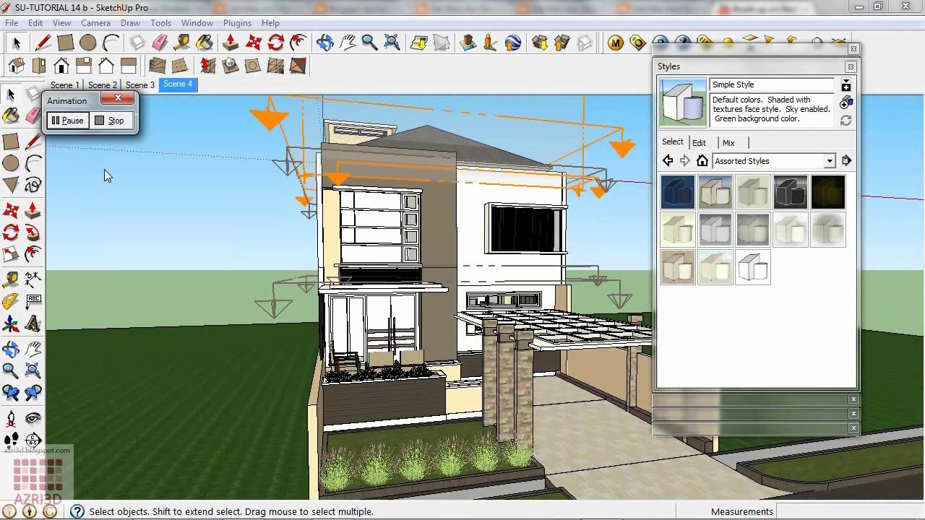
{"action": "left_click", "coordinate": [63, 84]}
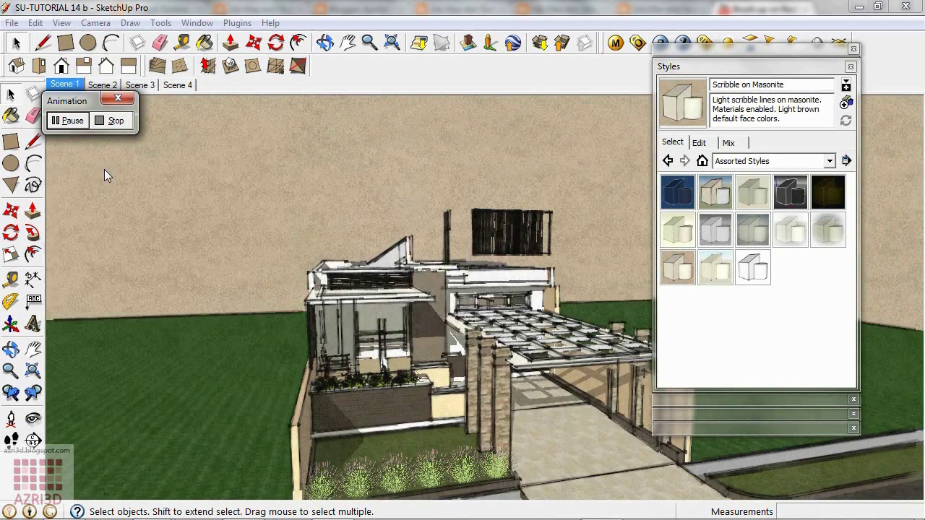
{"action": "left_click", "coordinate": [101, 84]}
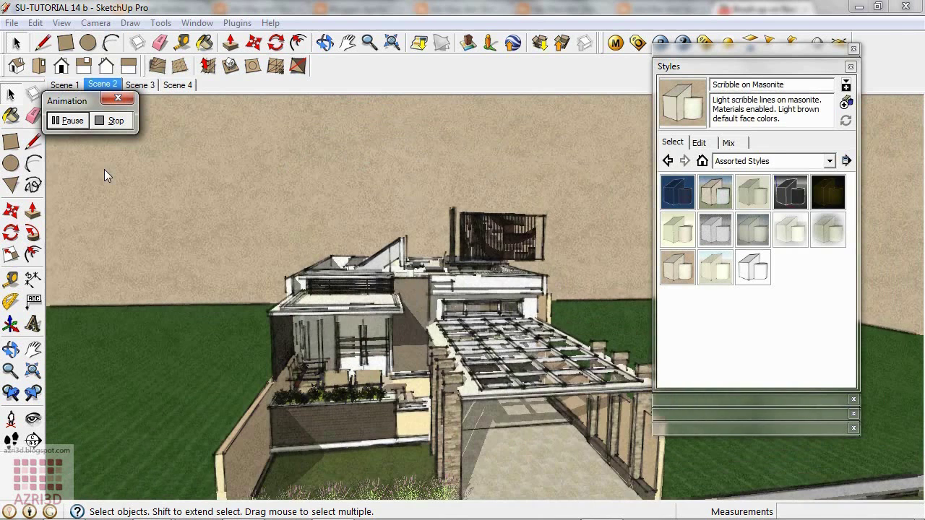
{"action": "left_click", "coordinate": [139, 84]}
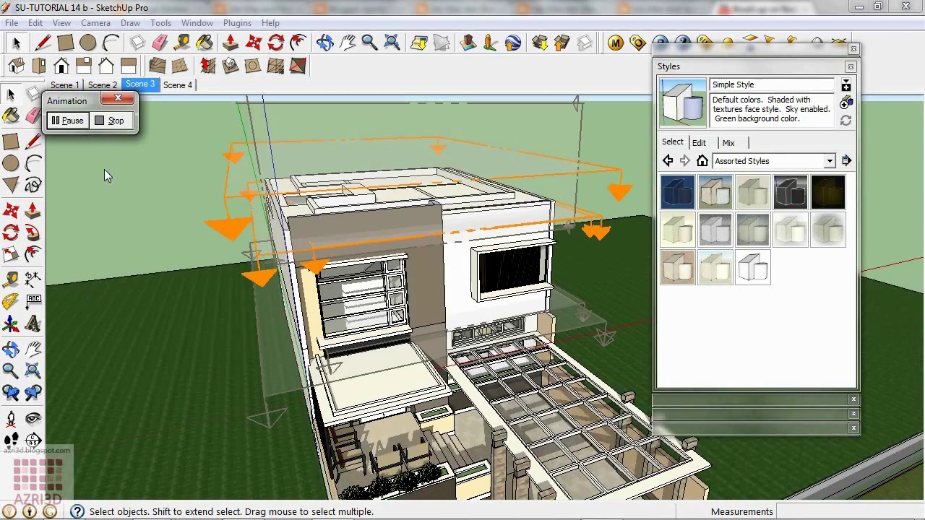
{"action": "left_click", "coordinate": [178, 84]}
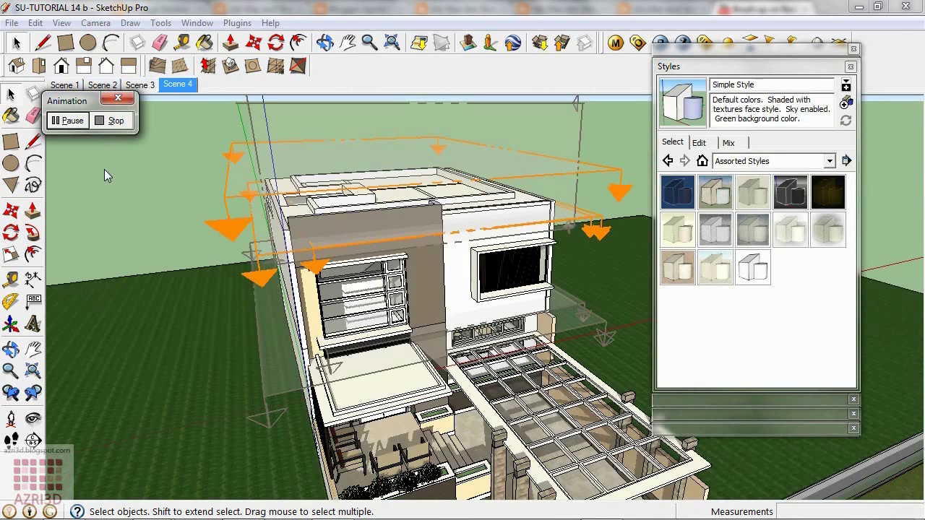
{"action": "left_click", "coordinate": [65, 84]}
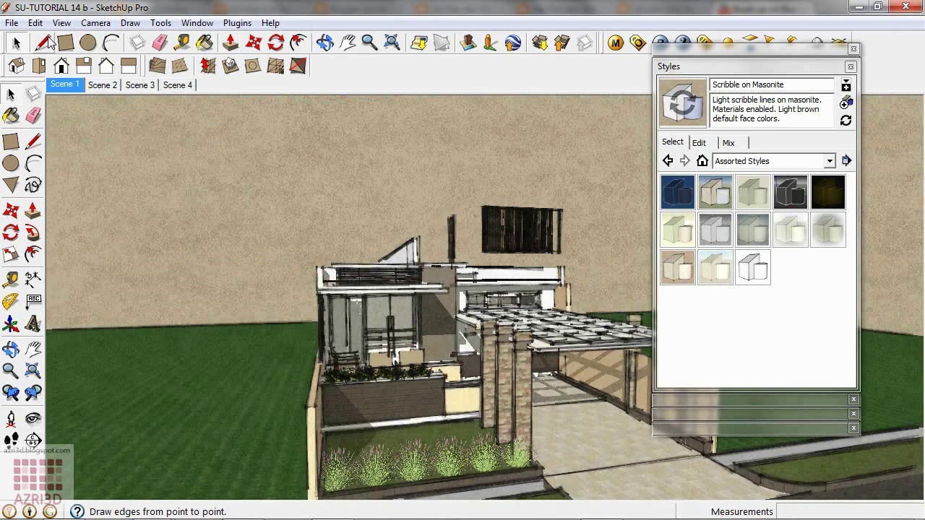
{"action": "left_click", "coordinate": [12, 23]}
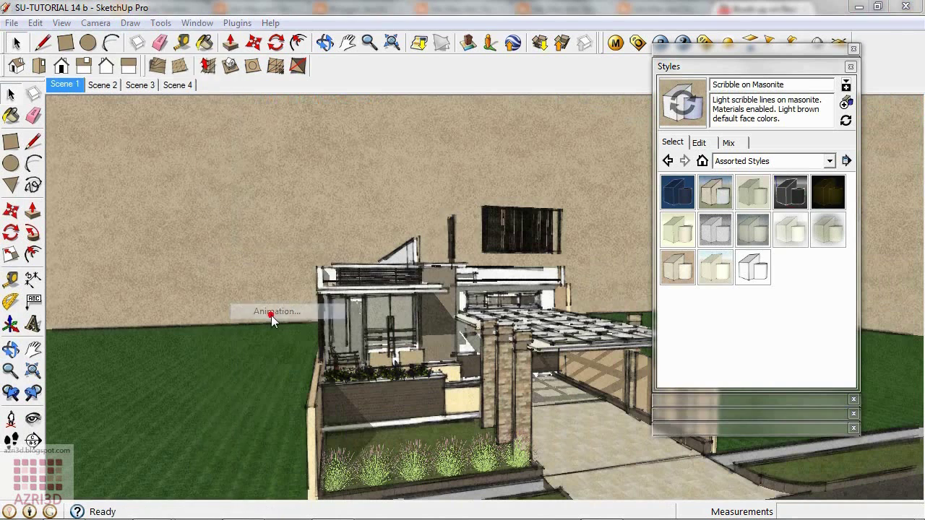
- Export the animation as AVI 'SU-TUTORIAL 14 b' at 1280×720, 15 frames per second
{"action": "left_click", "coordinate": [277, 313]}
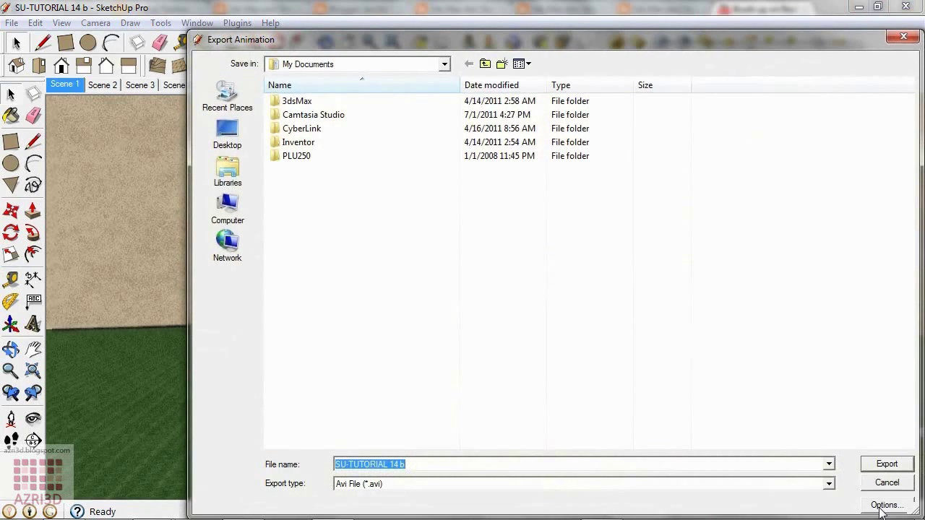
{"action": "left_click", "coordinate": [887, 504]}
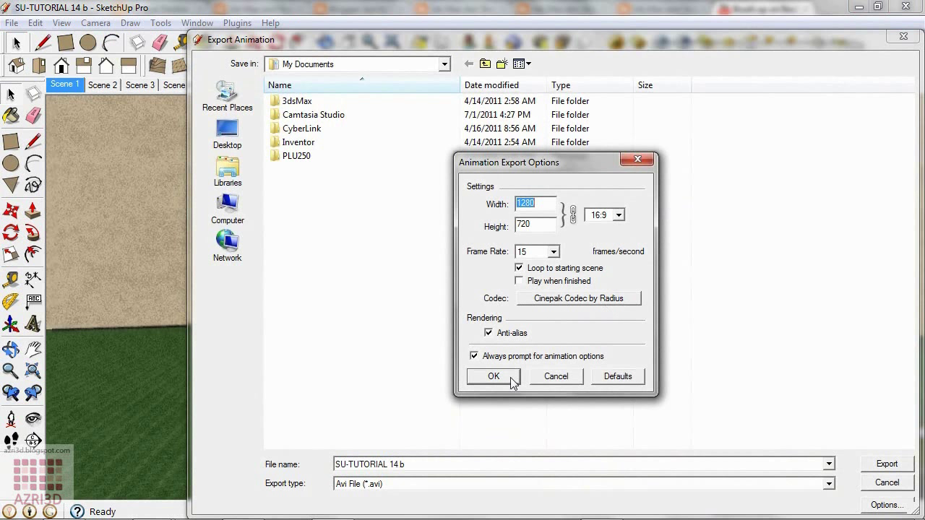
{"action": "left_click", "coordinate": [492, 376]}
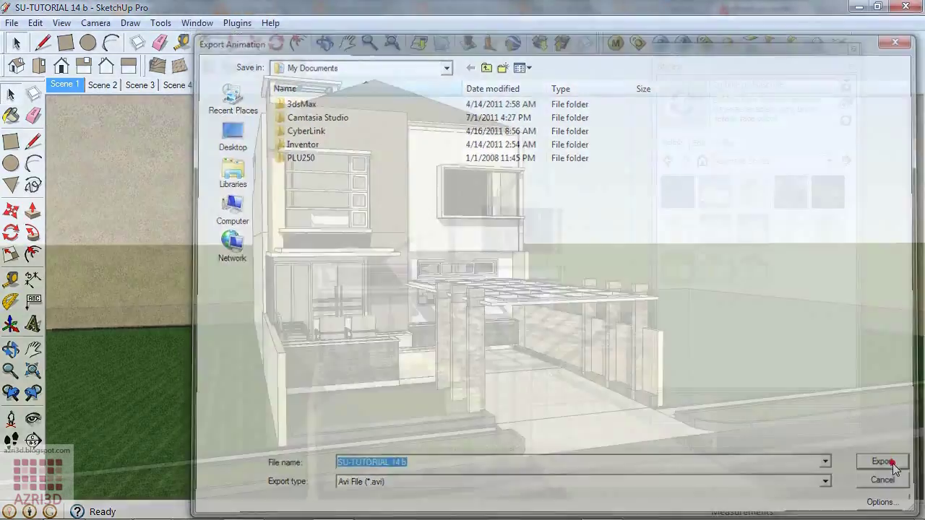
{"action": "left_click", "coordinate": [881, 463]}
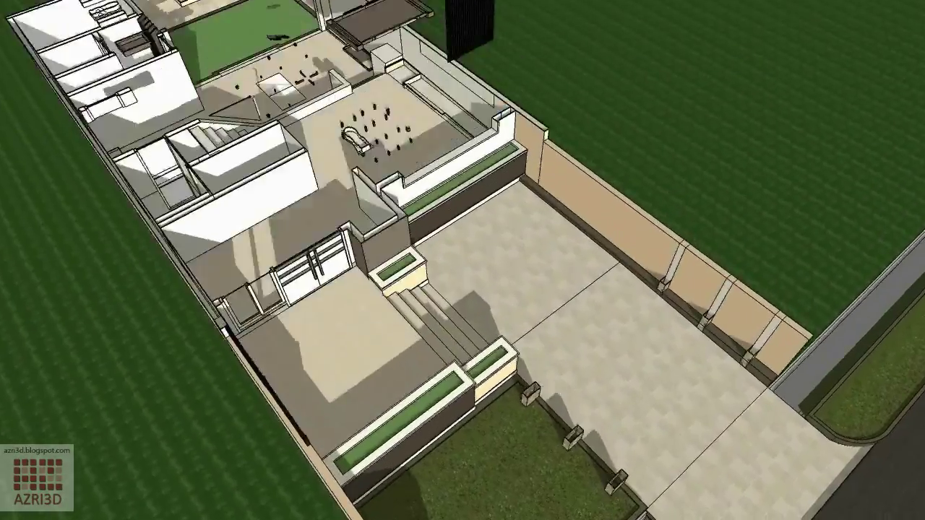